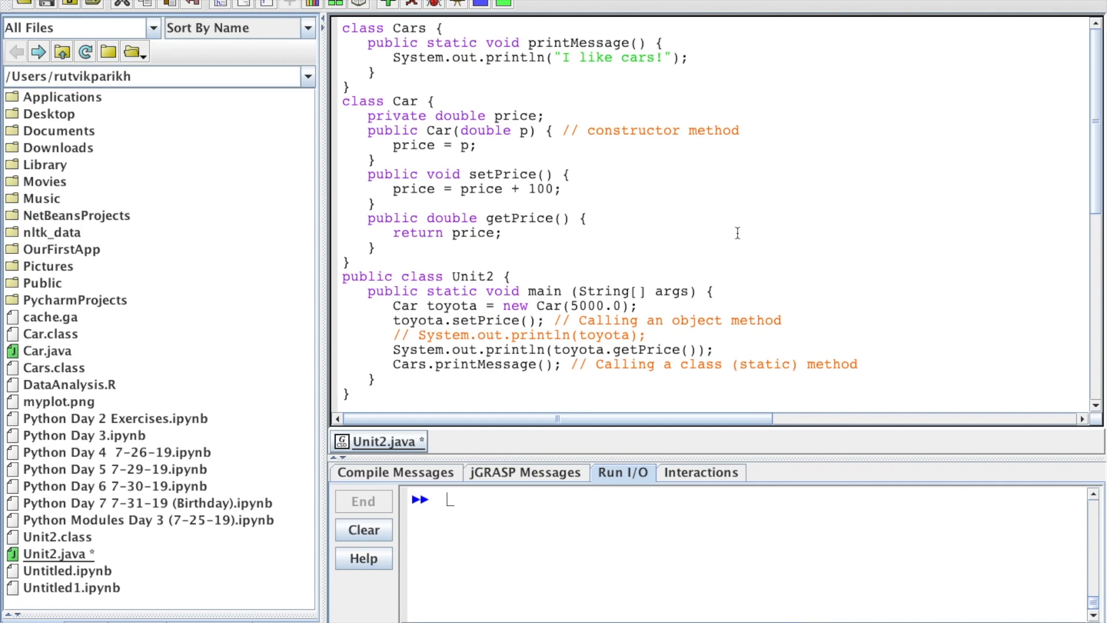
pyautogui.moveTo(626, 202)
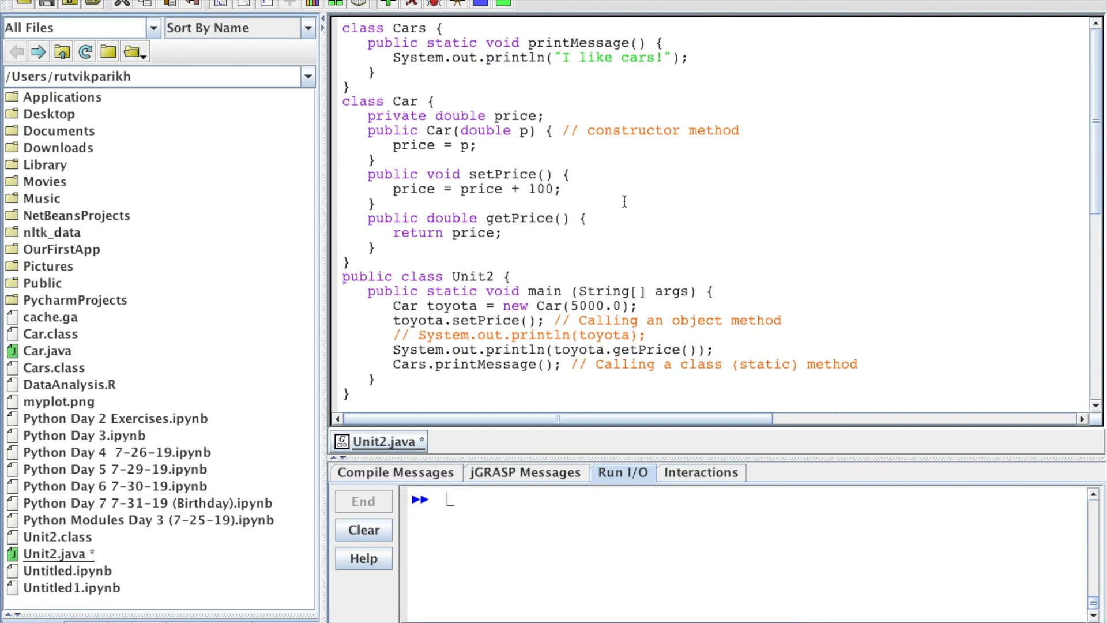
pyautogui.moveTo(597, 181)
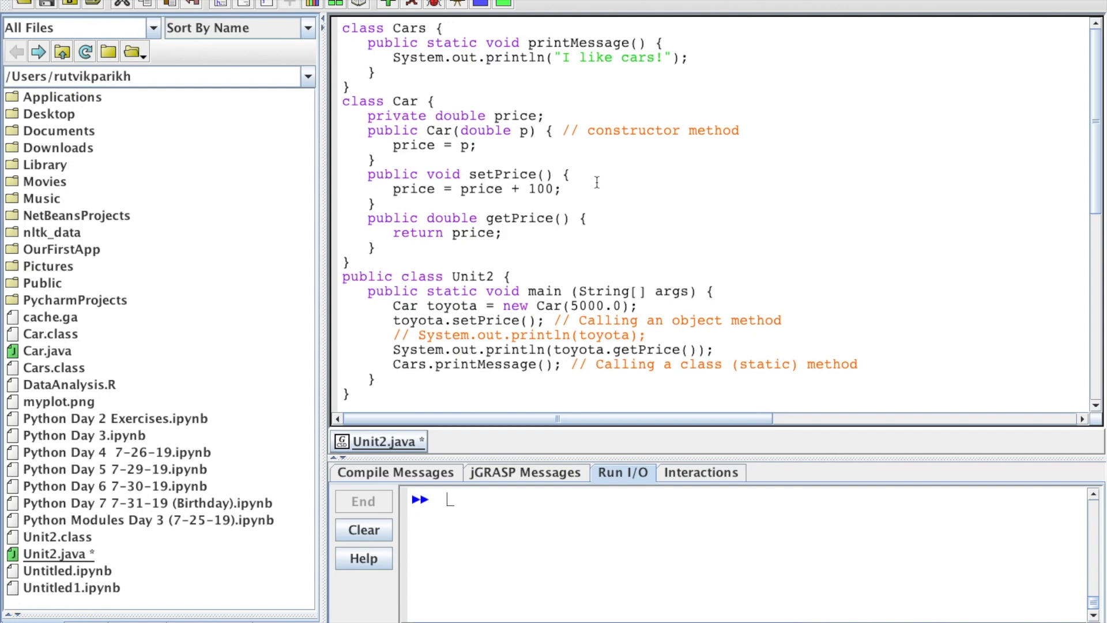
pyautogui.moveTo(585, 166)
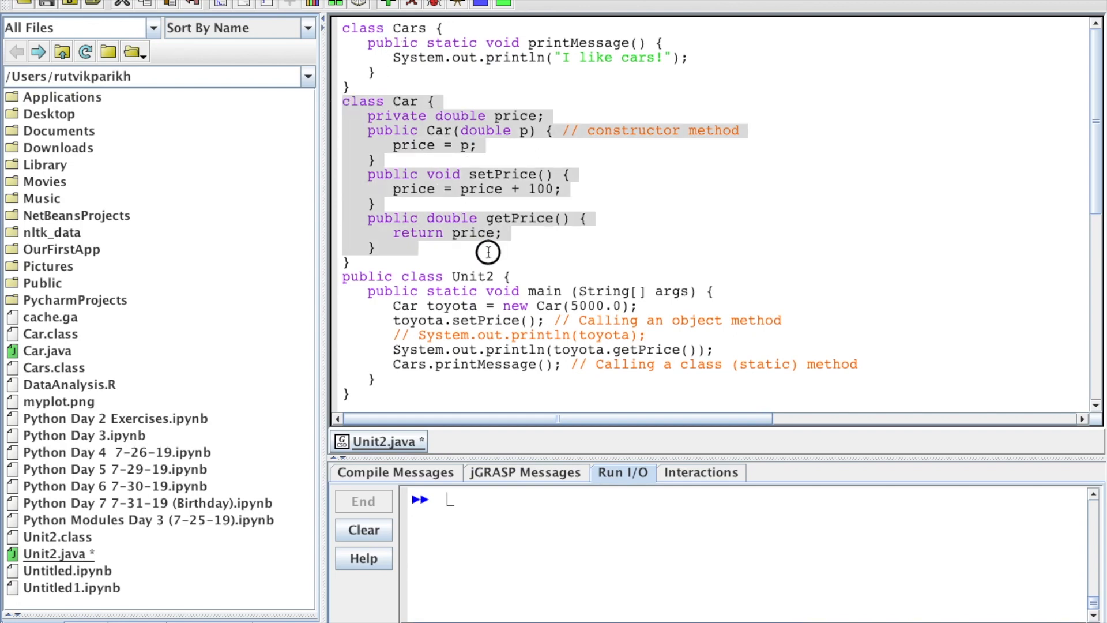
# Highlight the Car class body, then the setPrice method body
pyautogui.click(466, 232)
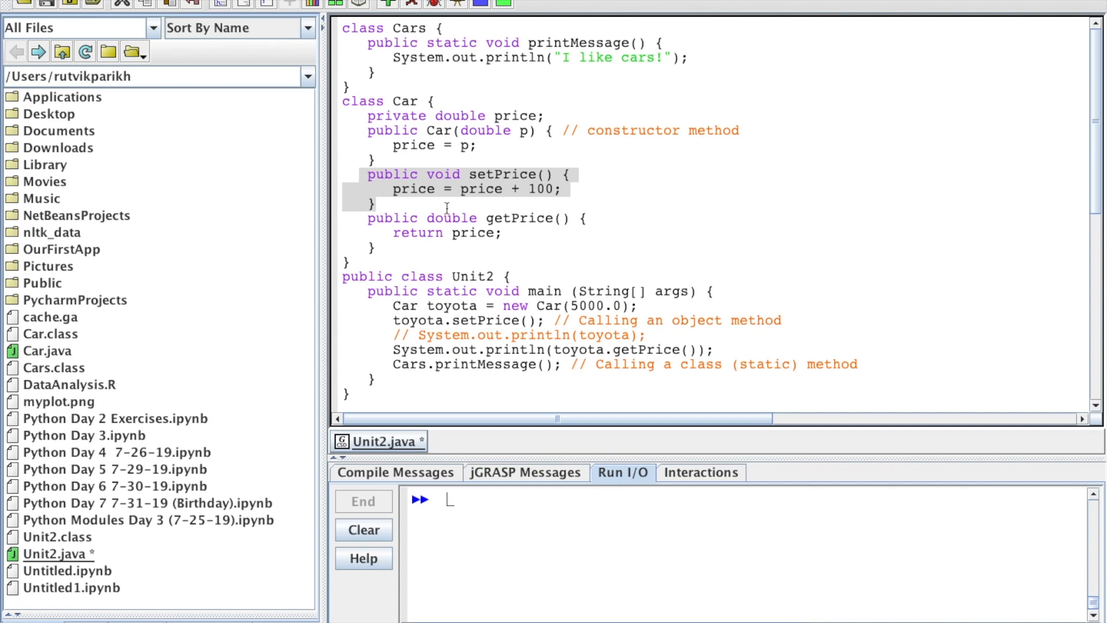
pyautogui.click(531, 189)
pyautogui.write('//')
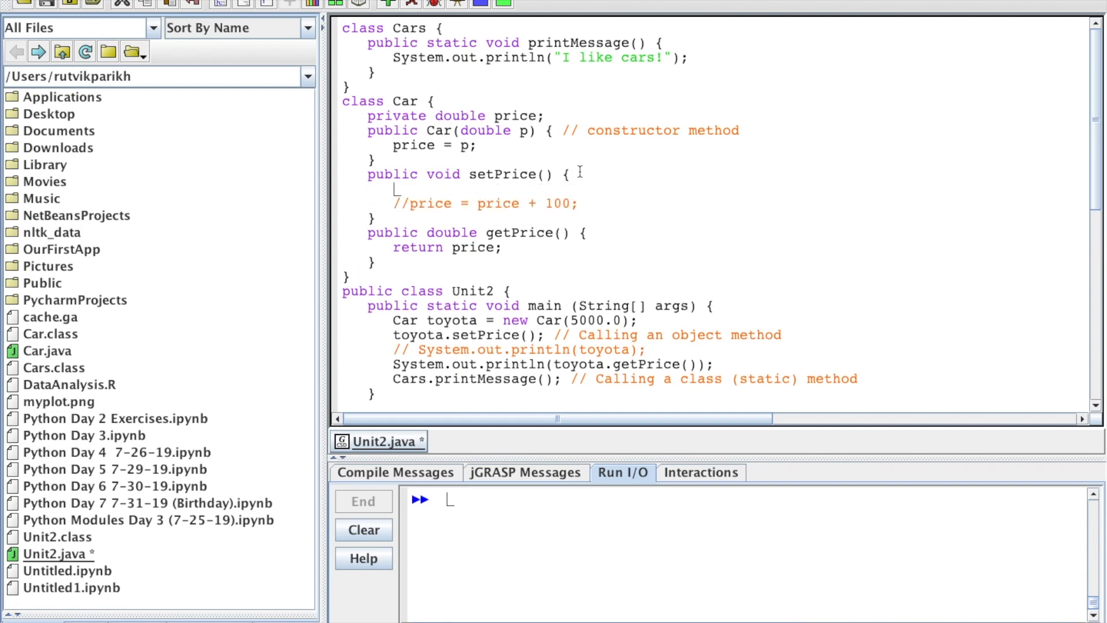
# Try price+=100; and price++ in setPrice, then restore price = price + 100;
pyautogui.write('p')
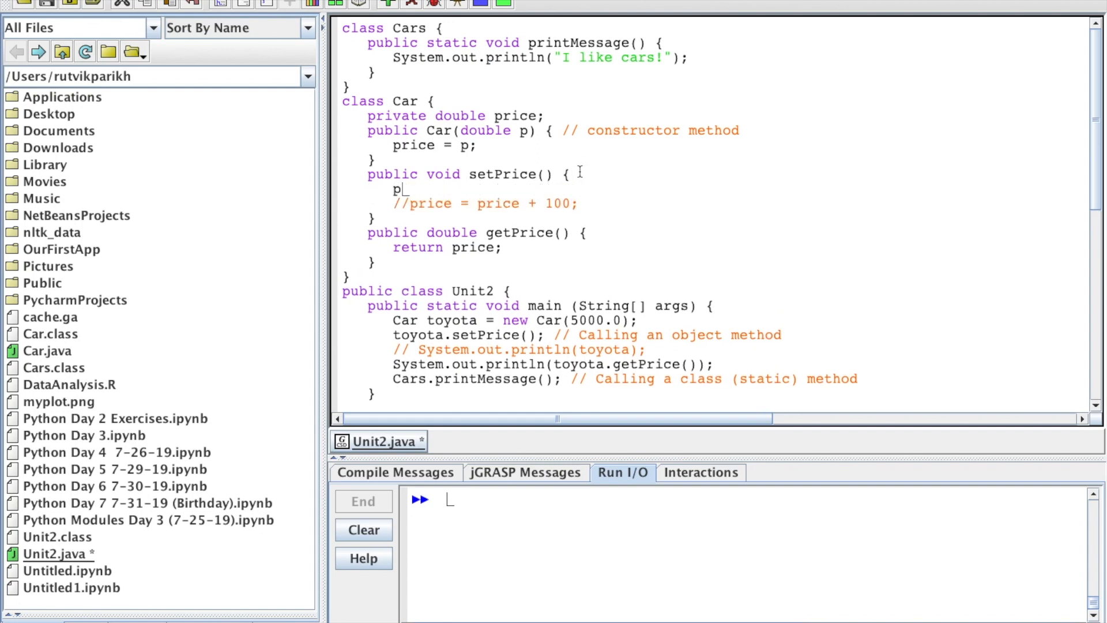
pyautogui.write('rice')
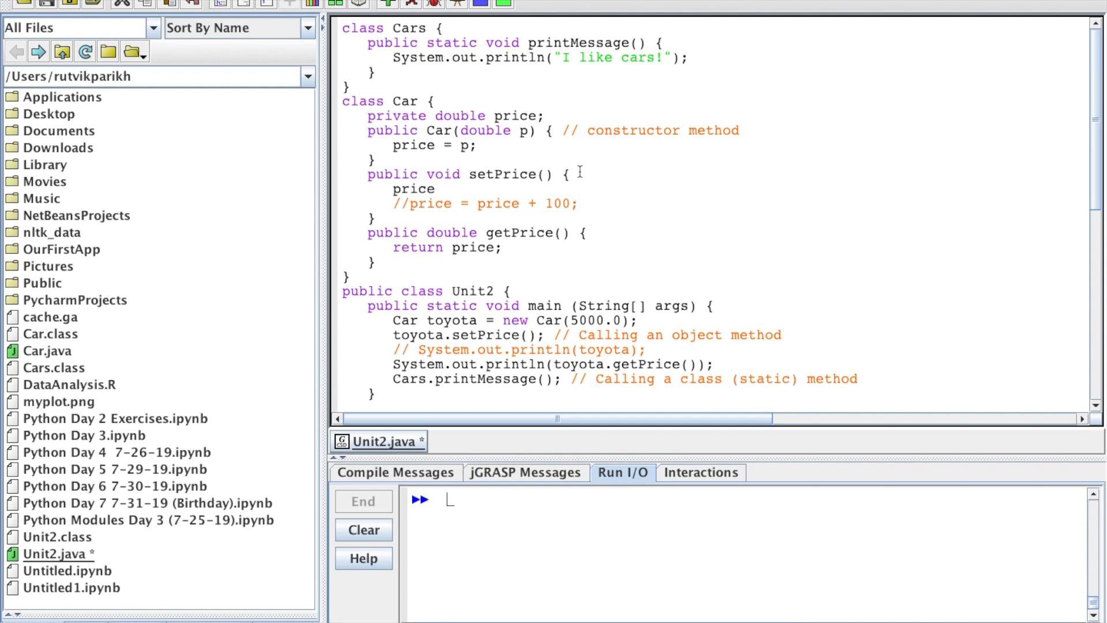
pyautogui.write('+=1')
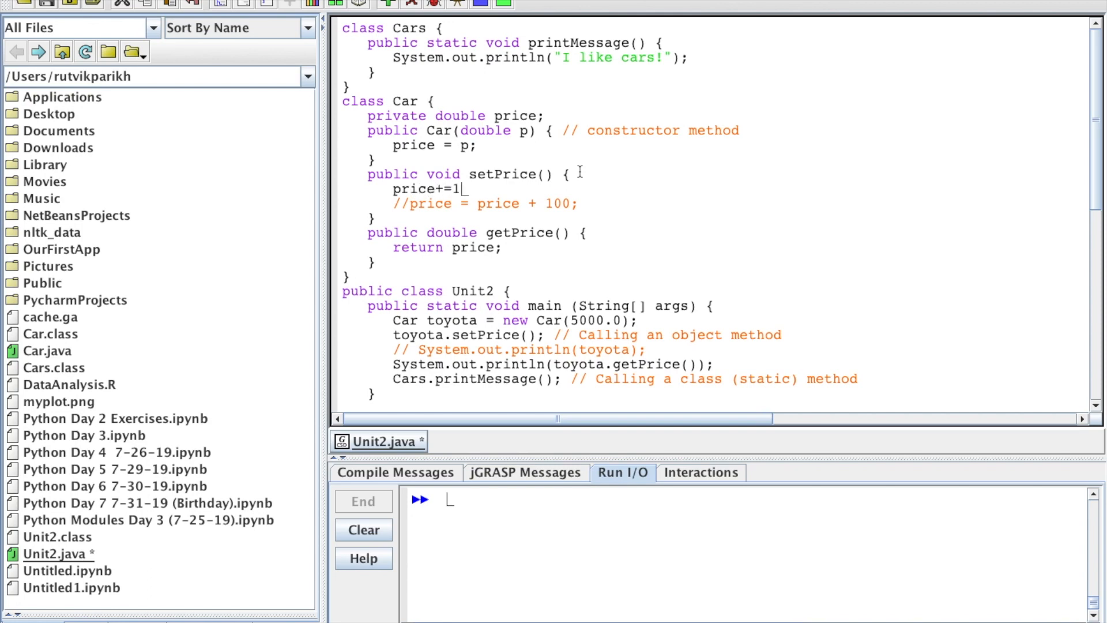
pyautogui.write('00')
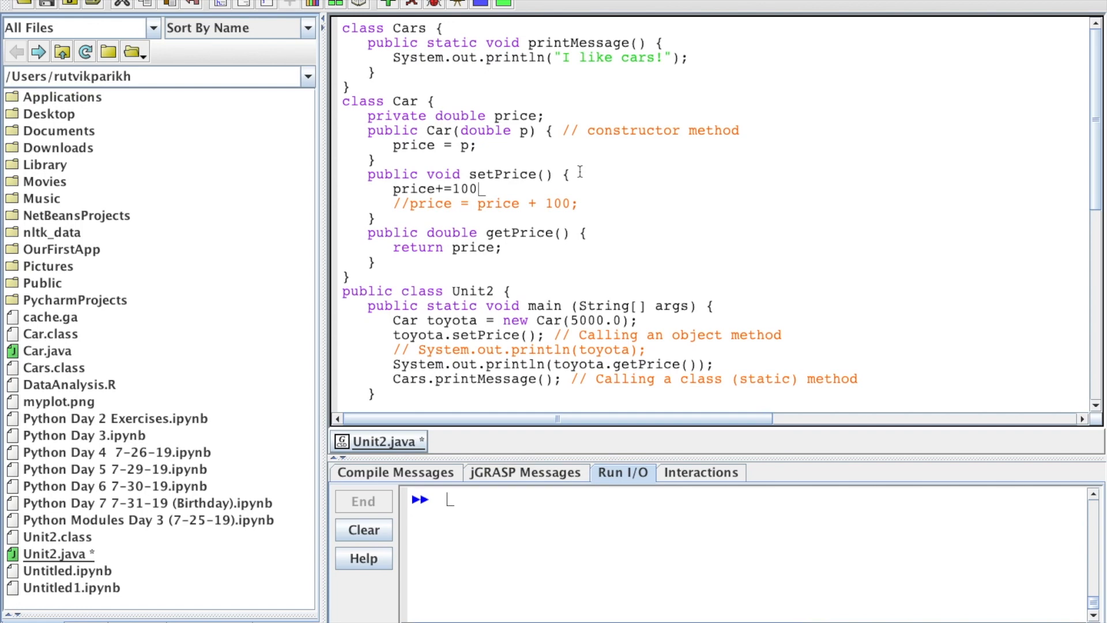
pyautogui.write(';')
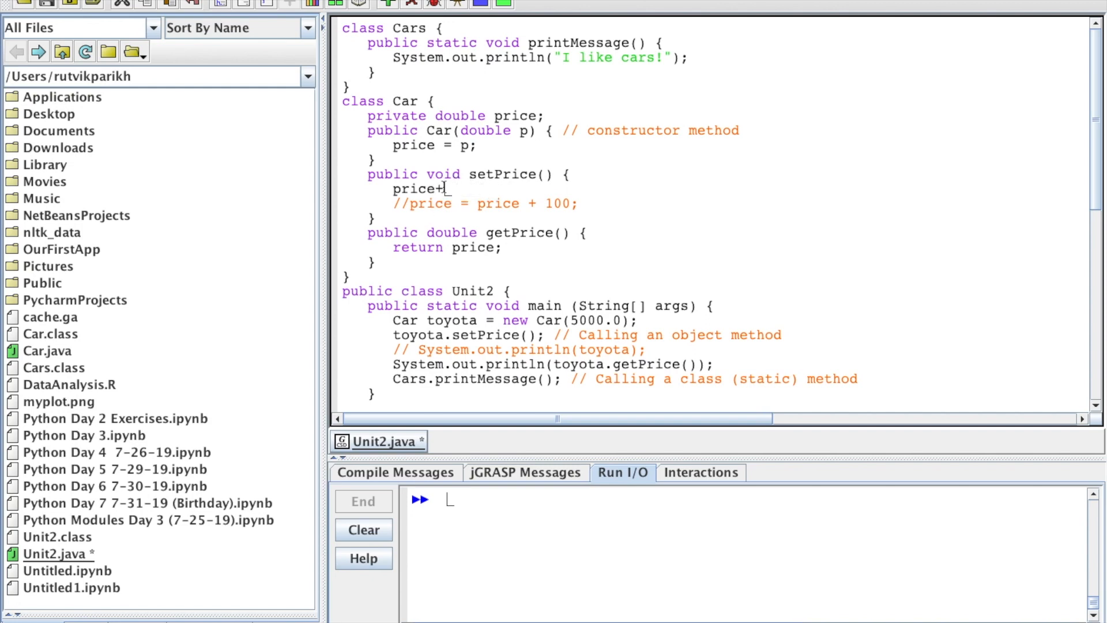
pyautogui.write('+;')
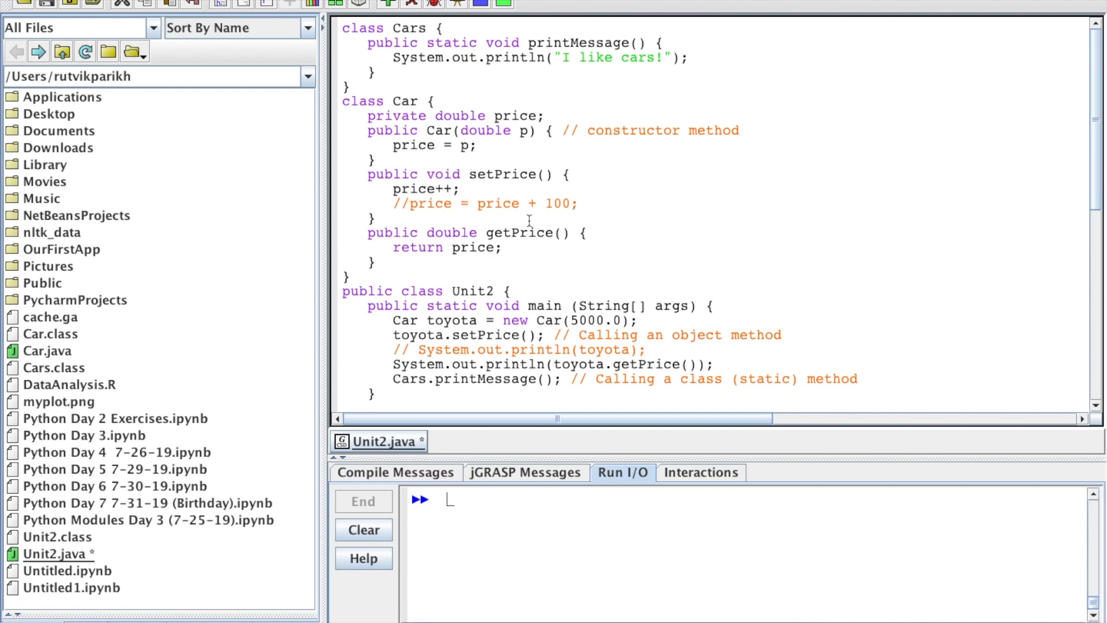
pyautogui.doubleClick(416, 188)
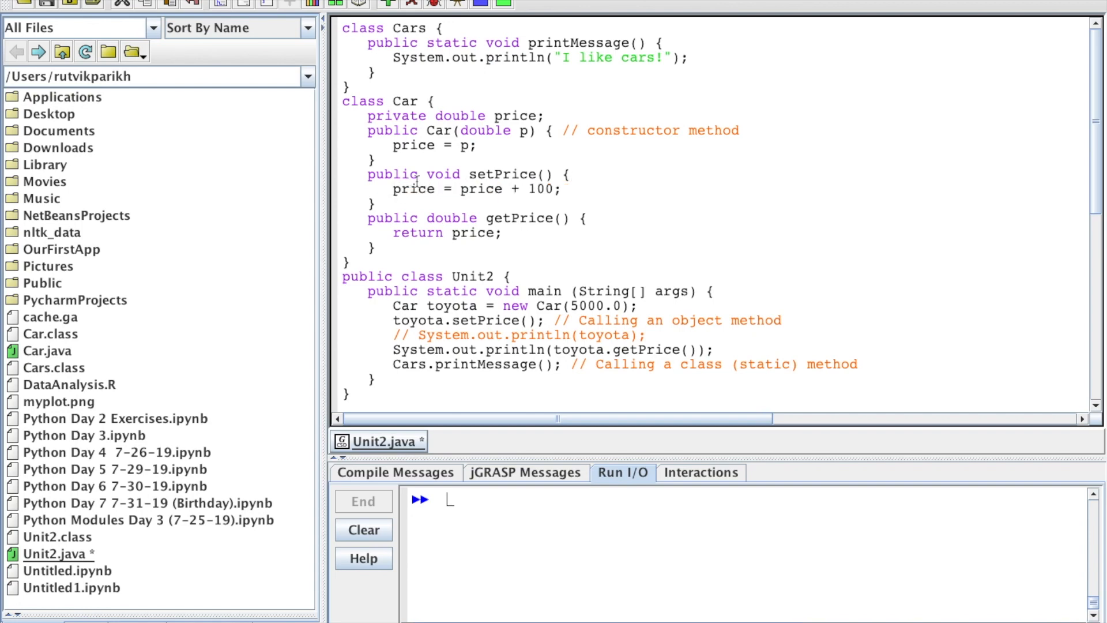
pyautogui.moveTo(368, 174); pyautogui.dragTo(375, 204)
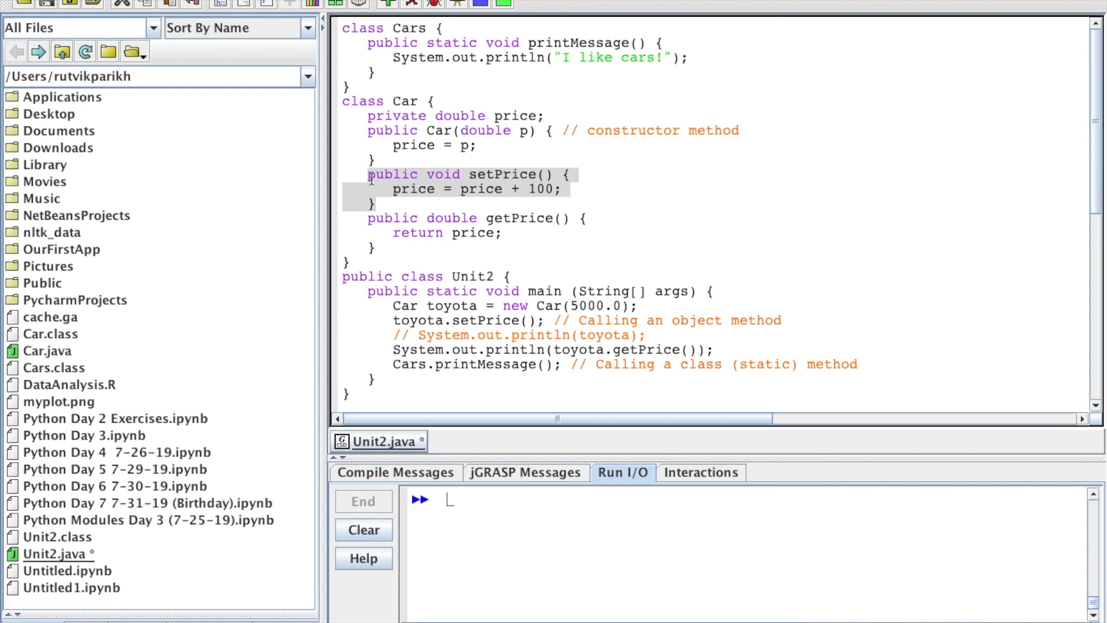
pyautogui.click(520, 197)
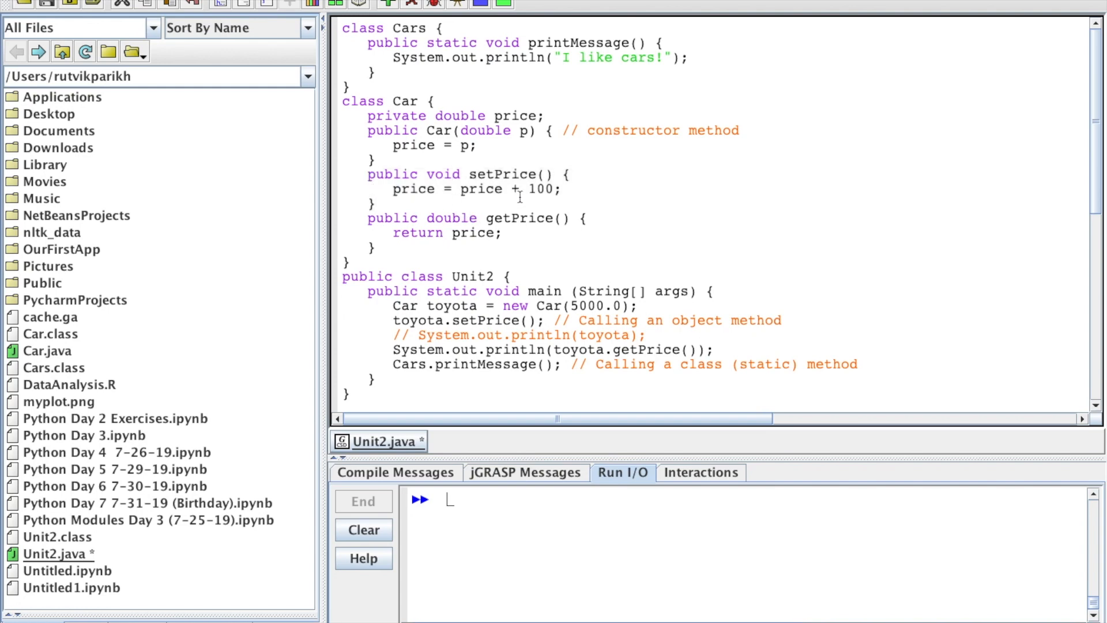
pyautogui.moveTo(465, 233)
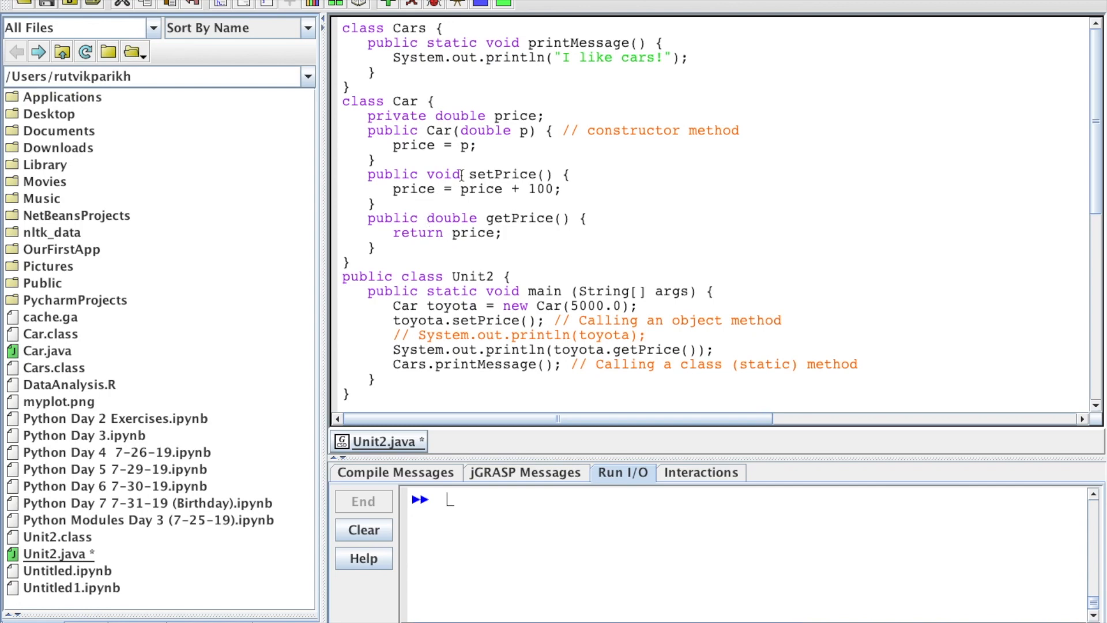
pyautogui.doubleClick(438, 175)
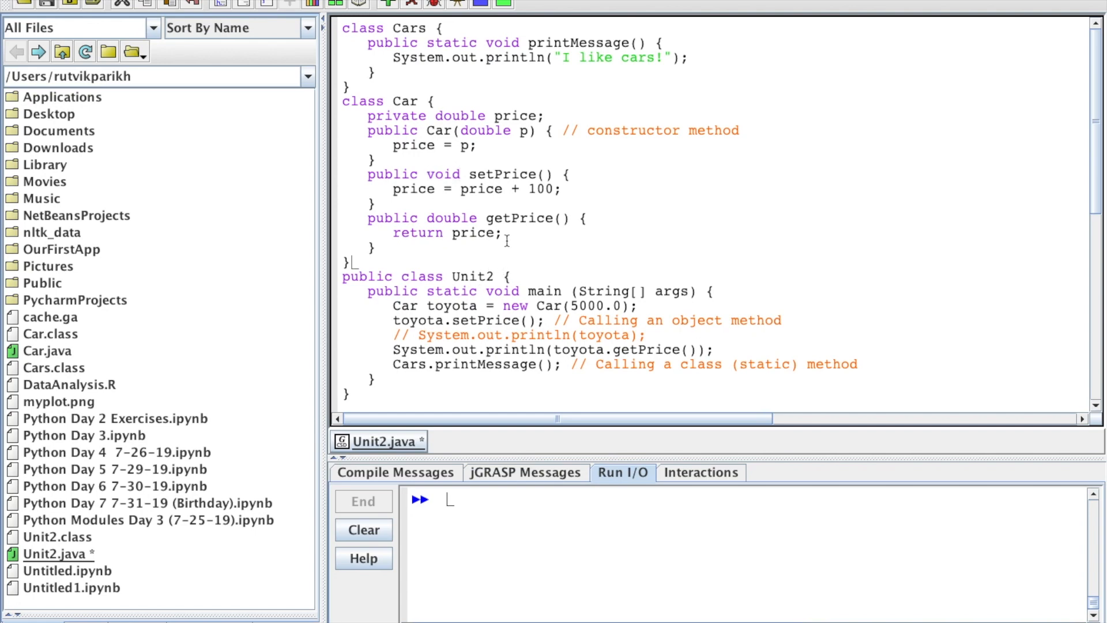
pyautogui.moveTo(368, 218); pyautogui.dragTo(501, 233)
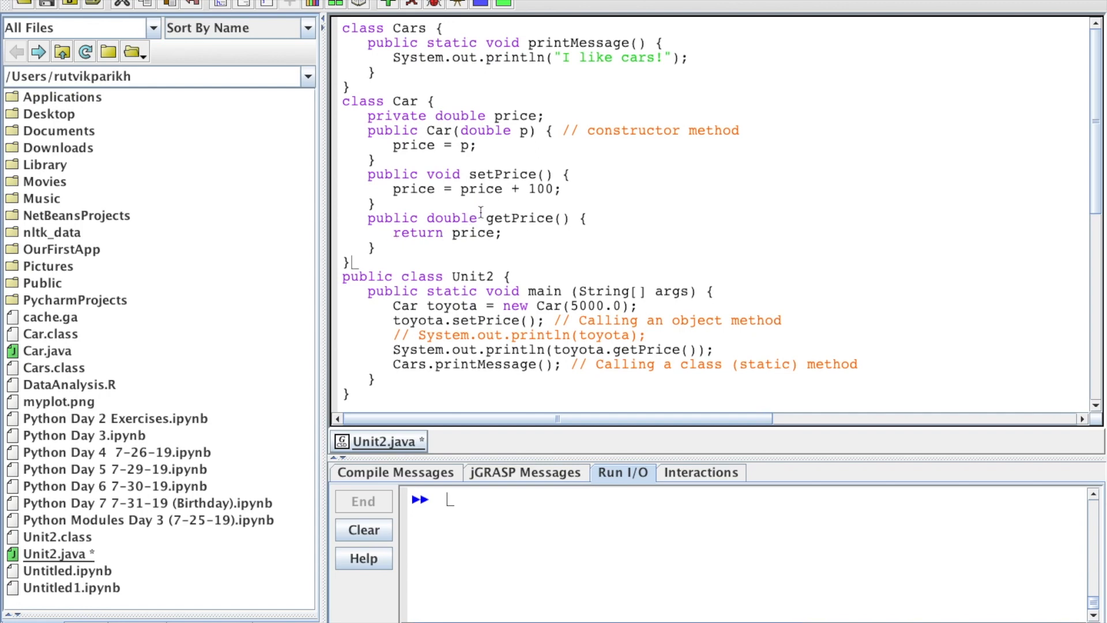
pyautogui.doubleClick(452, 218)
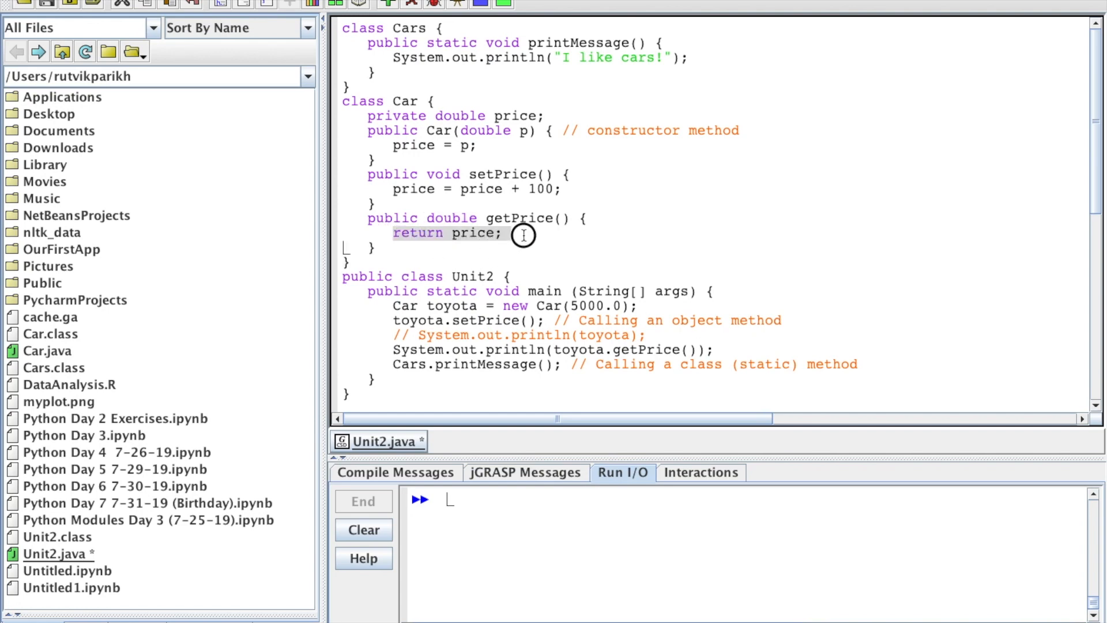
pyautogui.click(435, 251)
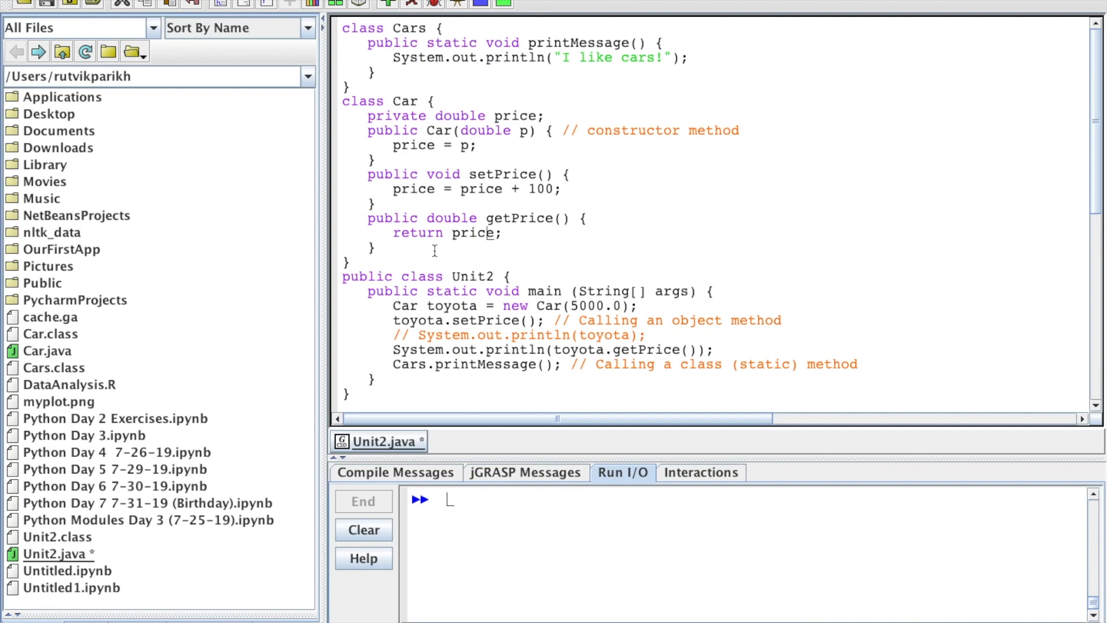
pyautogui.scroll(-3)
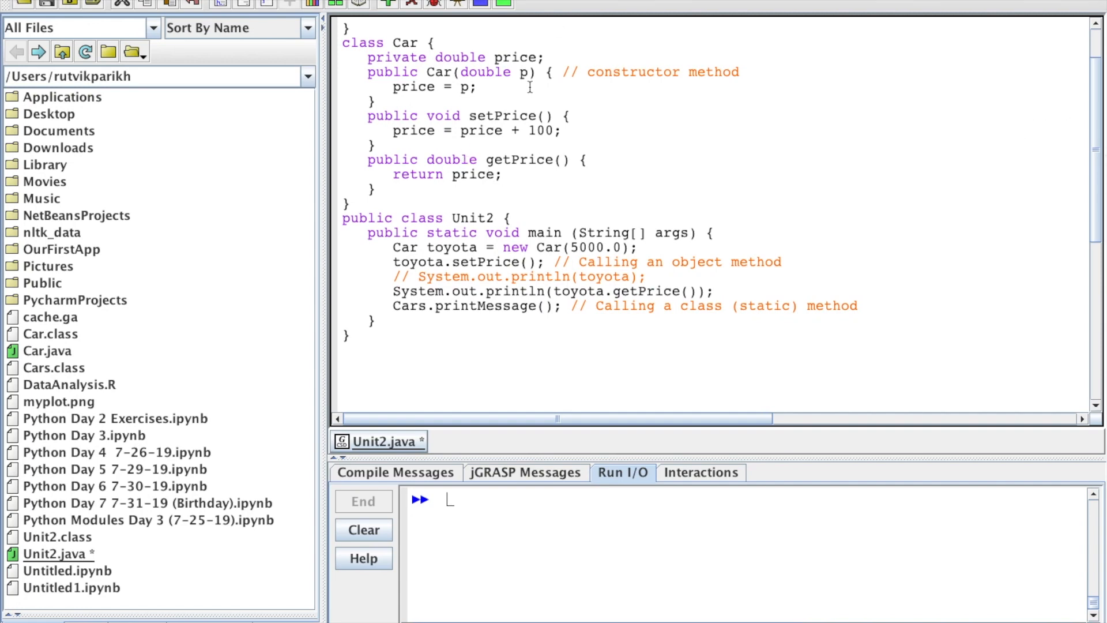
pyautogui.doubleClick(485, 71)
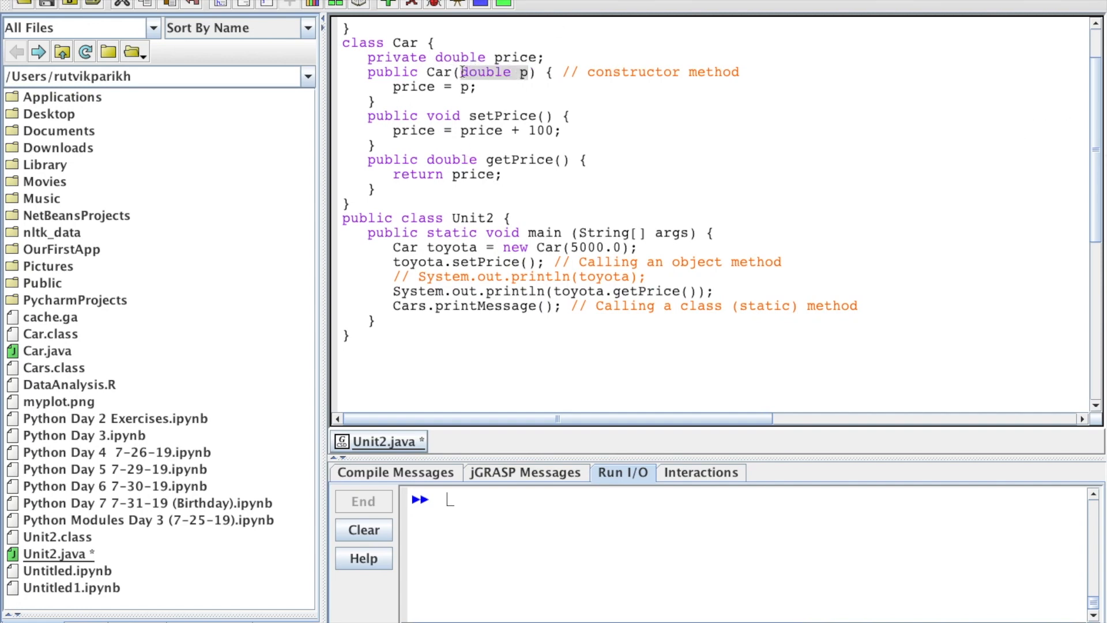
pyautogui.click(556, 196)
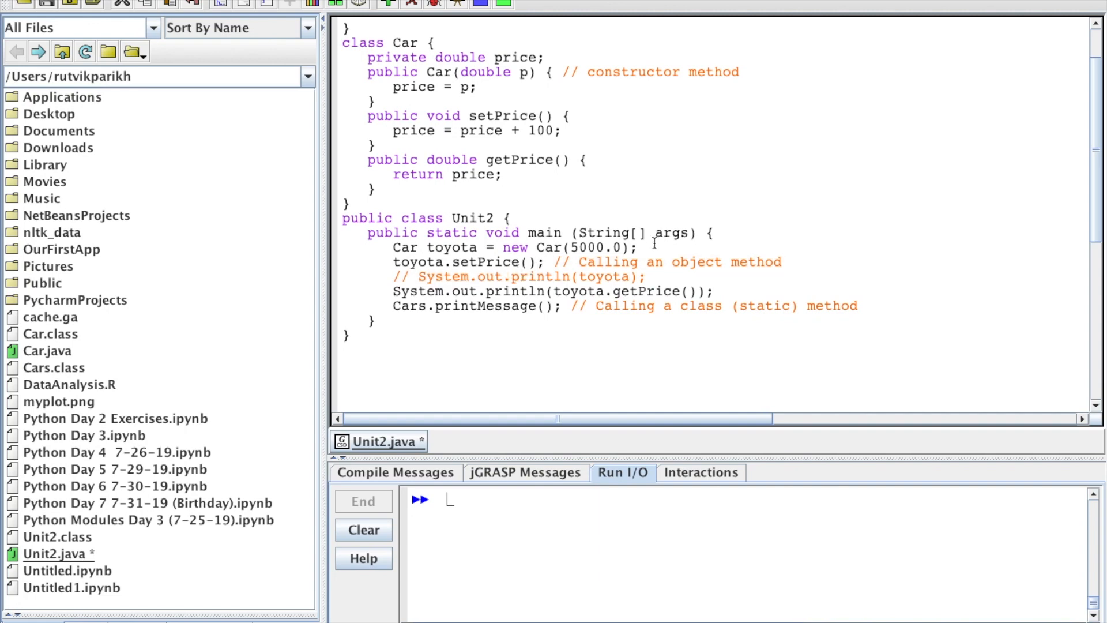
pyautogui.moveTo(639, 99)
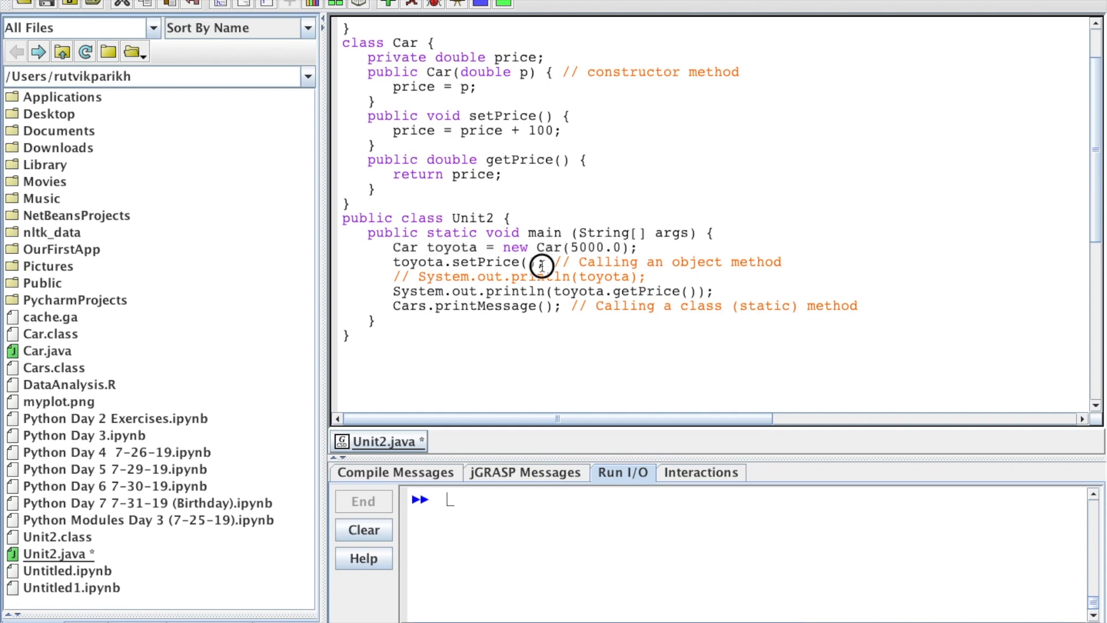
pyautogui.moveTo(374, 265)
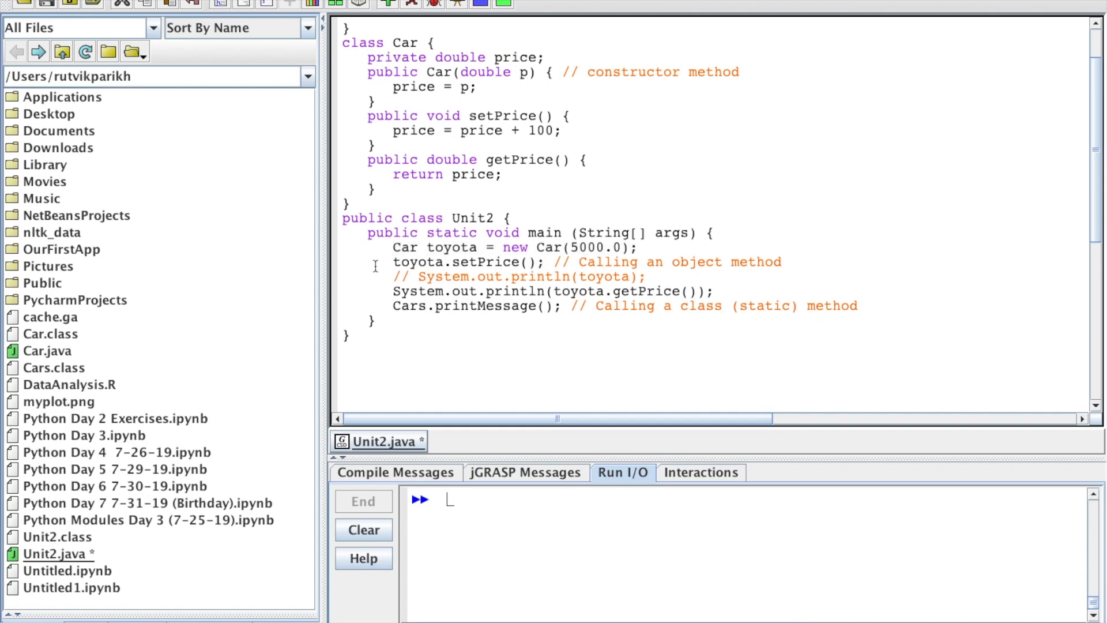
pyautogui.moveTo(565, 262)
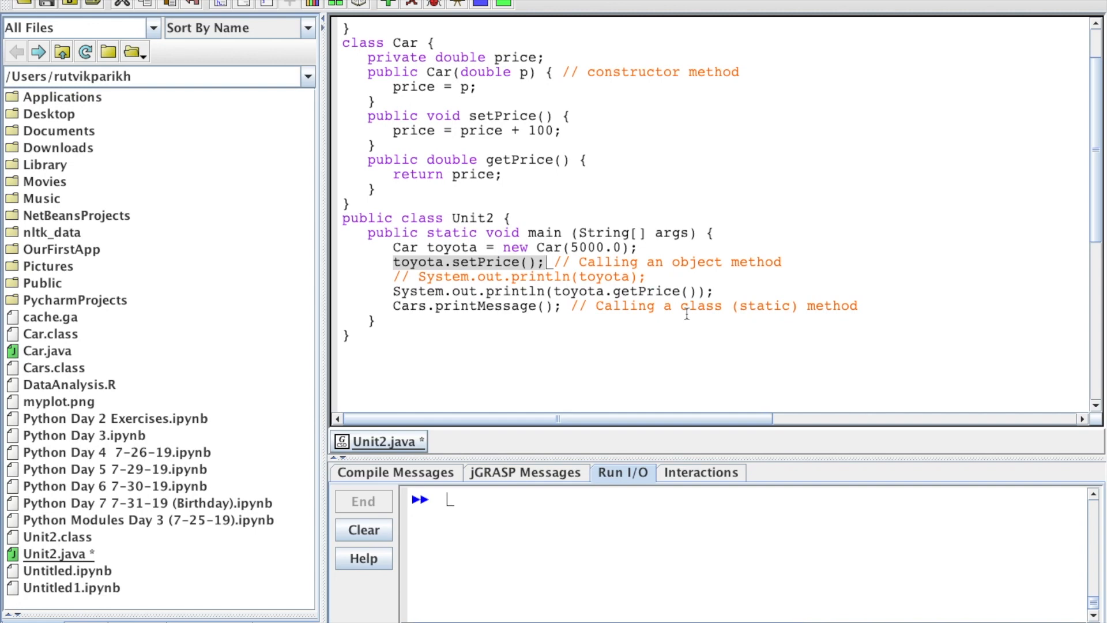
# Review the toyota.setPrice() call in main and the Cars class's printMessage method
pyautogui.click(394, 263)
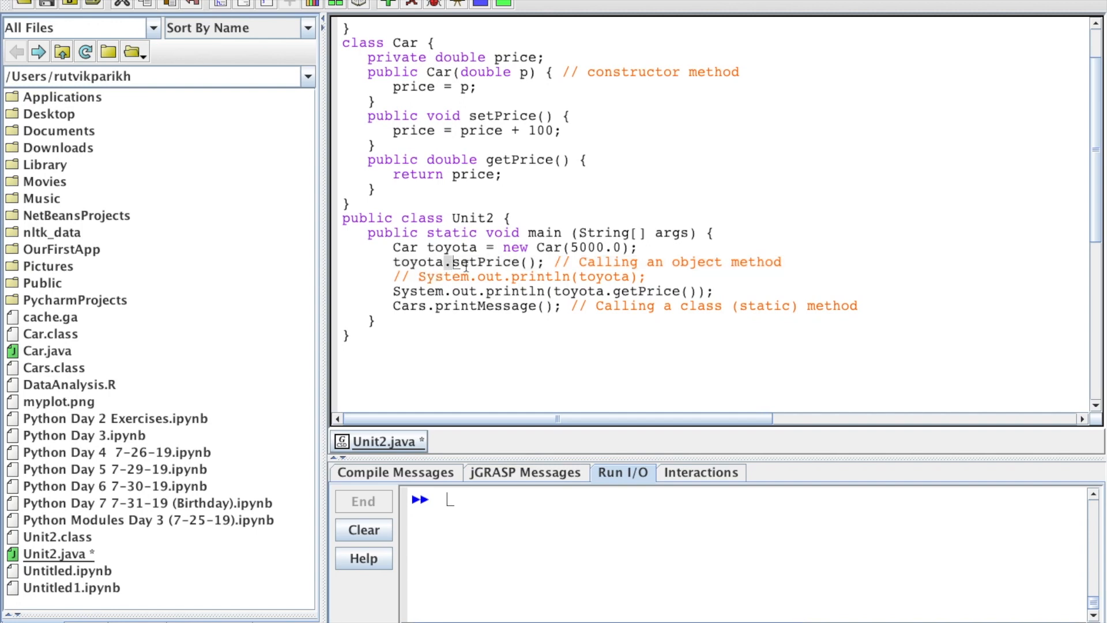
pyautogui.doubleClick(492, 262)
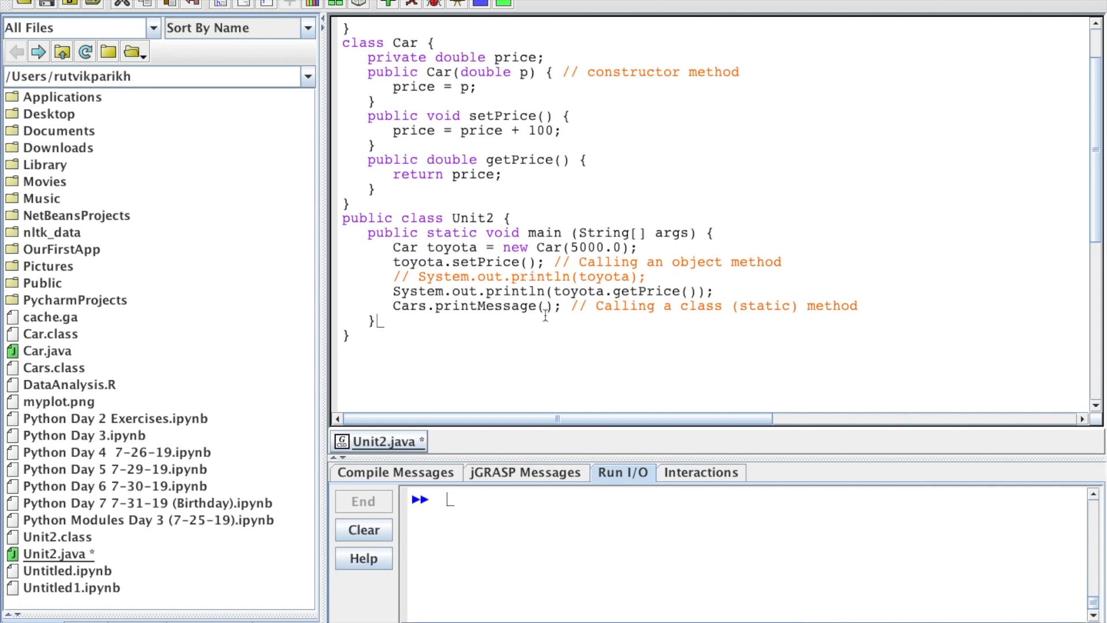
pyautogui.click(390, 304)
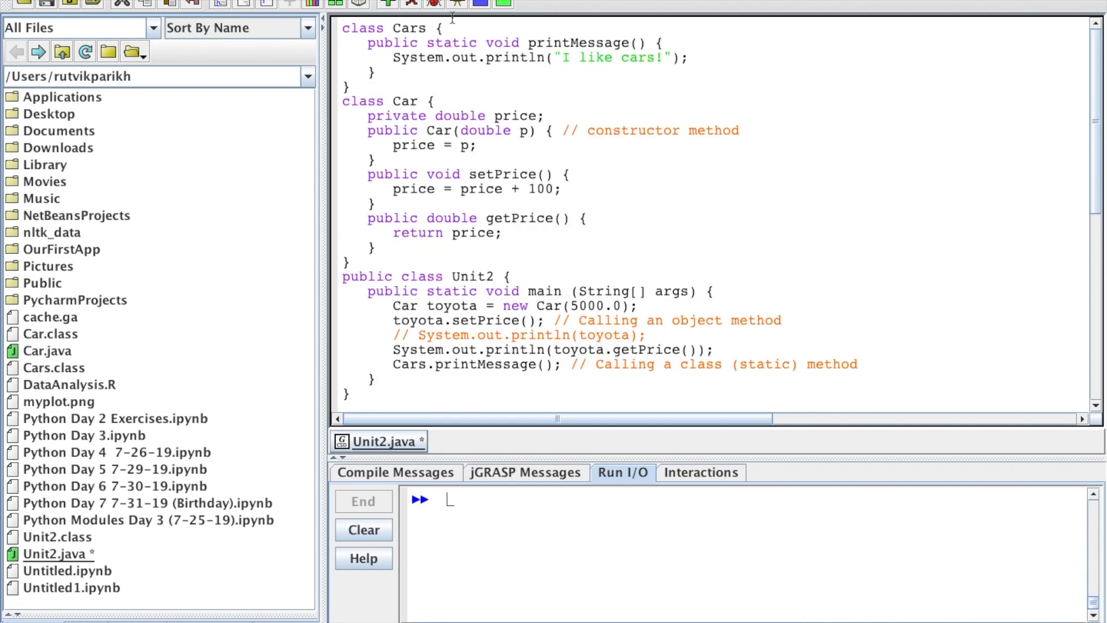
pyautogui.moveTo(530, 43)
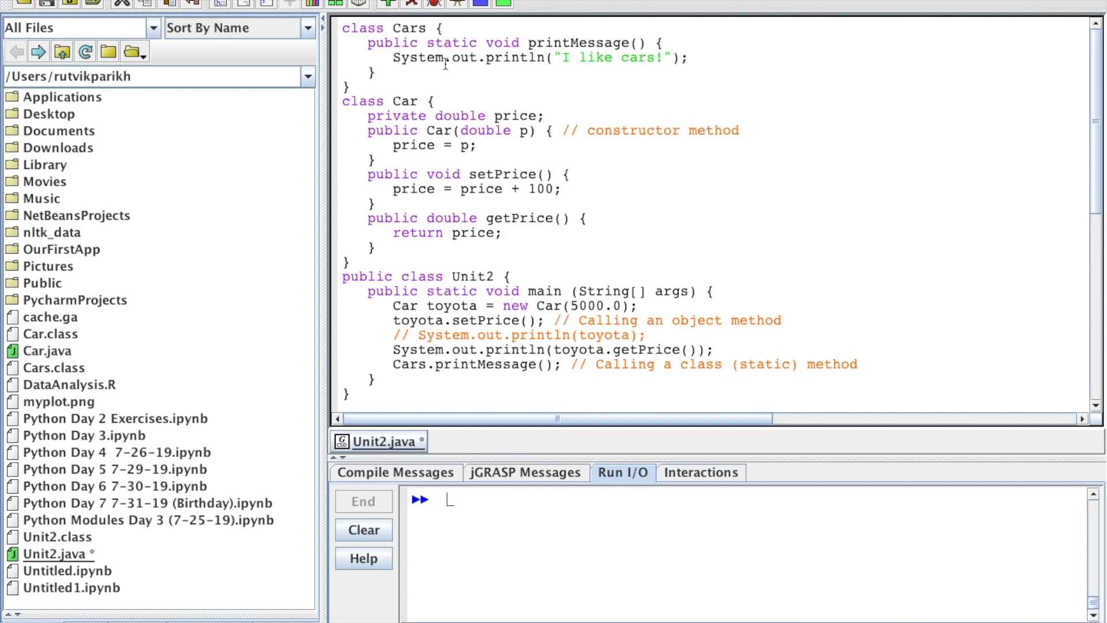
pyautogui.scroll(-3)
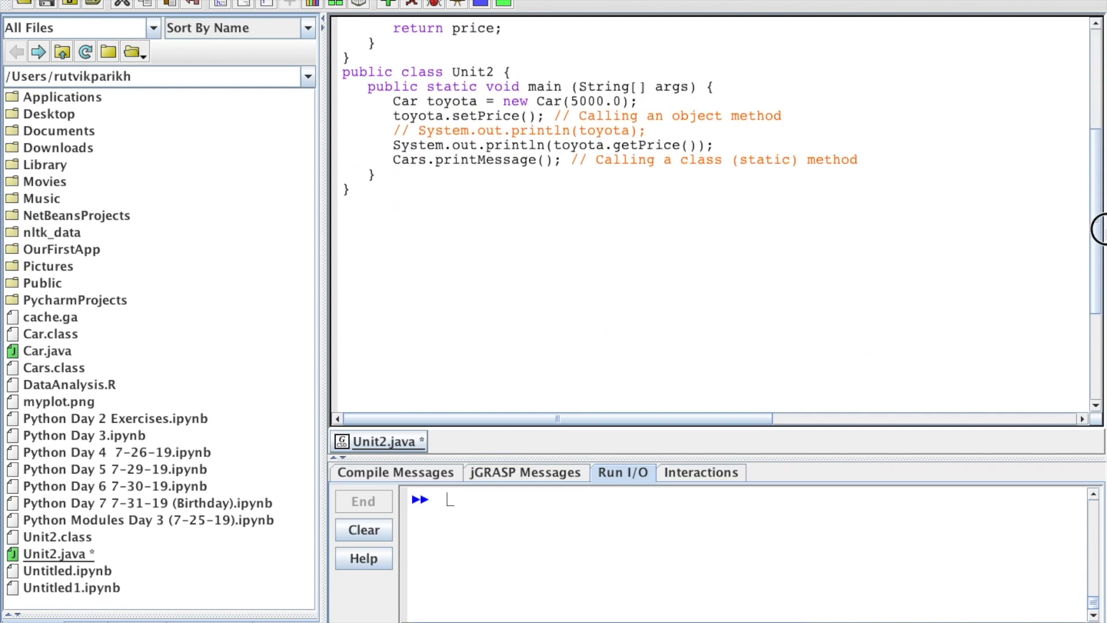
pyautogui.moveTo(938, 275)
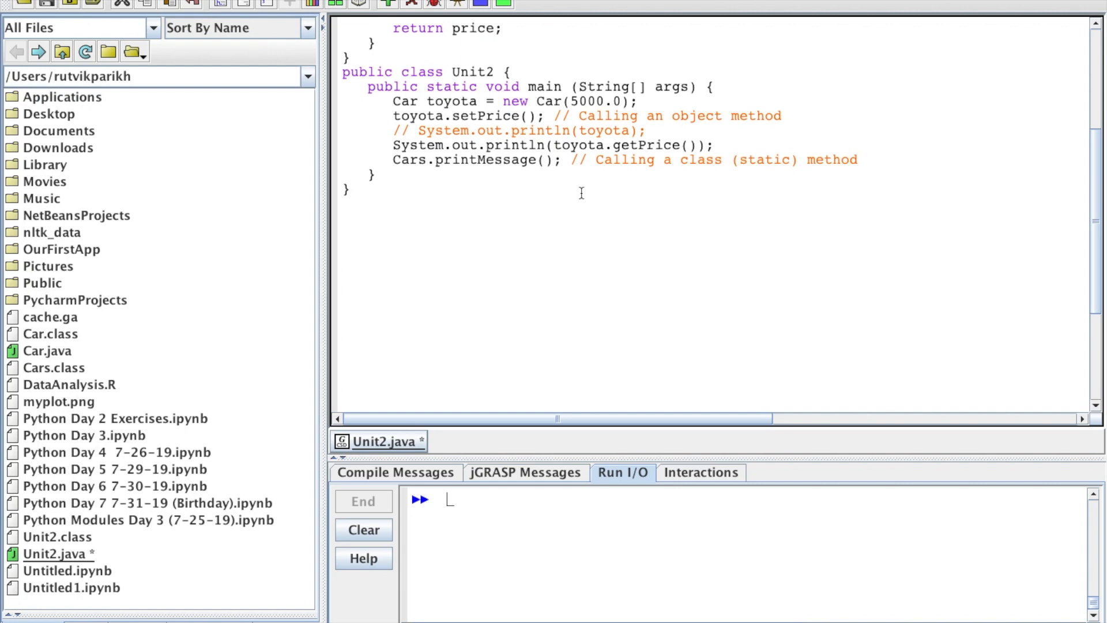
pyautogui.moveTo(398, 179)
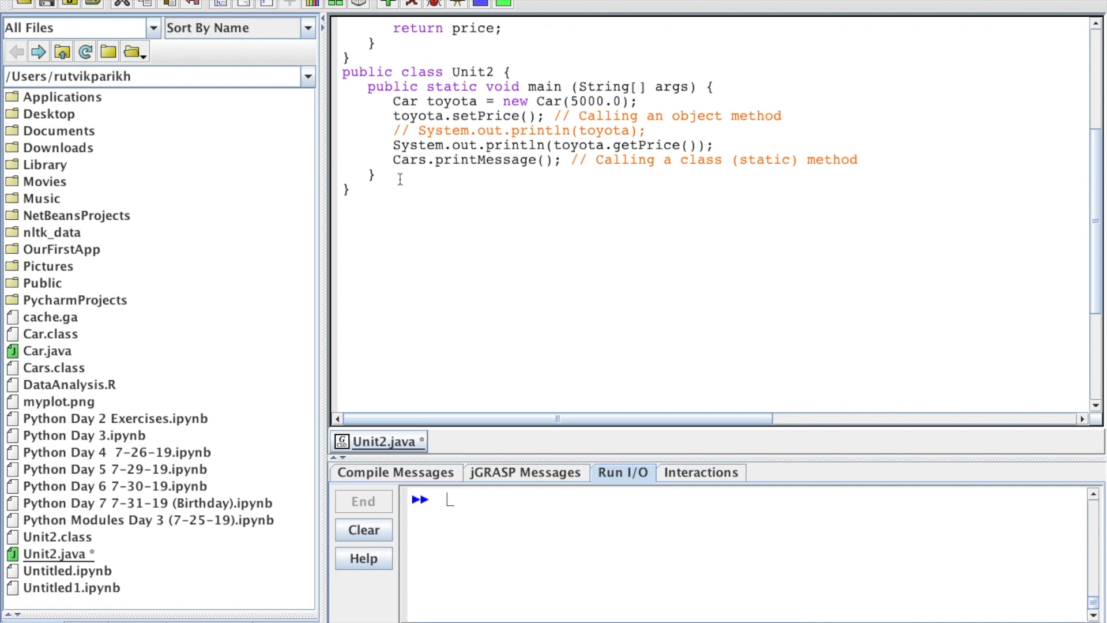
pyautogui.click(395, 161)
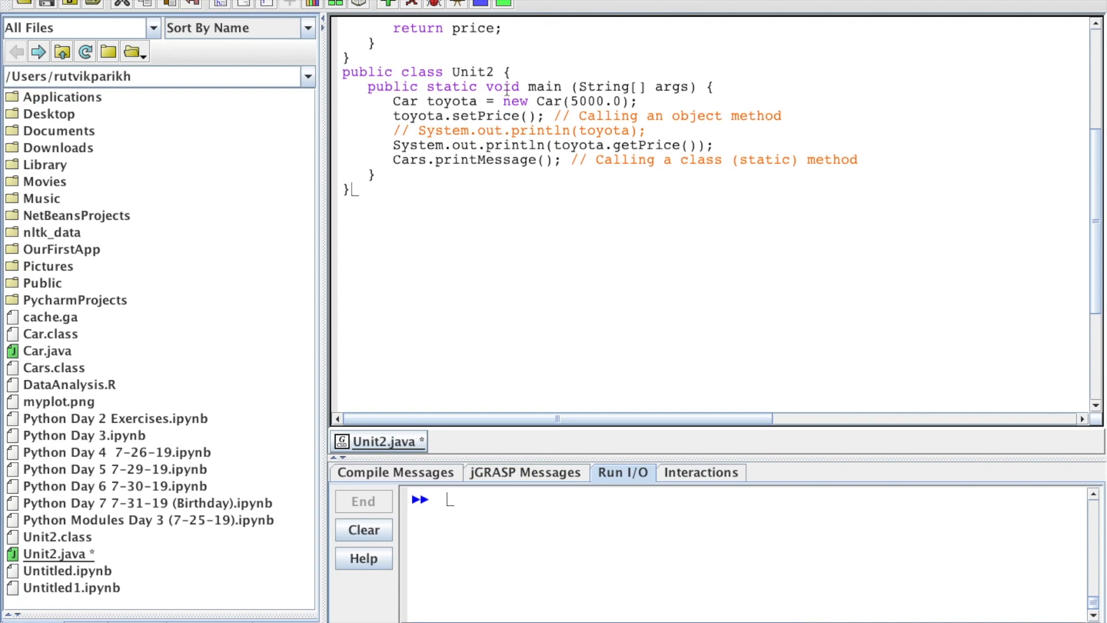
# Compile and run Unit2, printing 5100.0 and 'I like cars!', then scroll through the classes
pyautogui.click(412, 4)
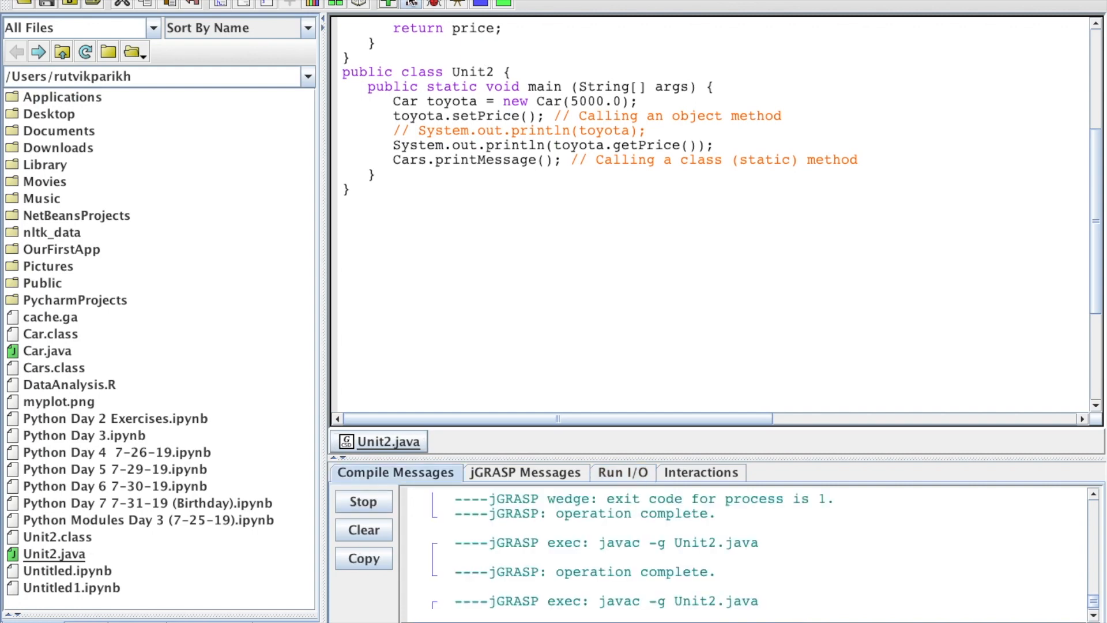
pyautogui.click(623, 473)
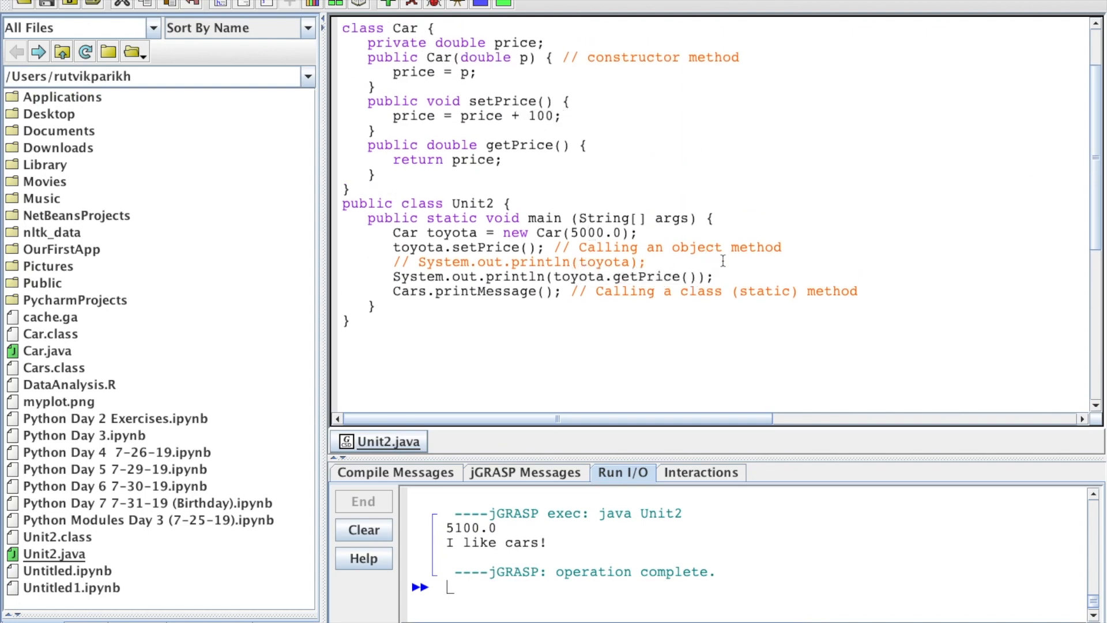
pyautogui.scroll(-3)
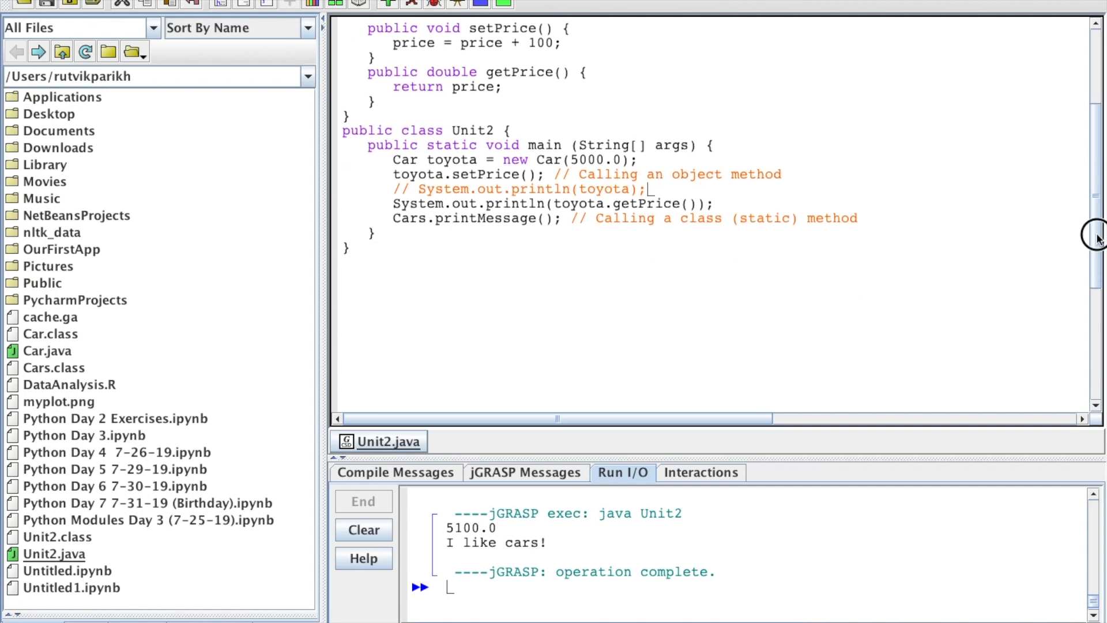
pyautogui.scroll(-3)
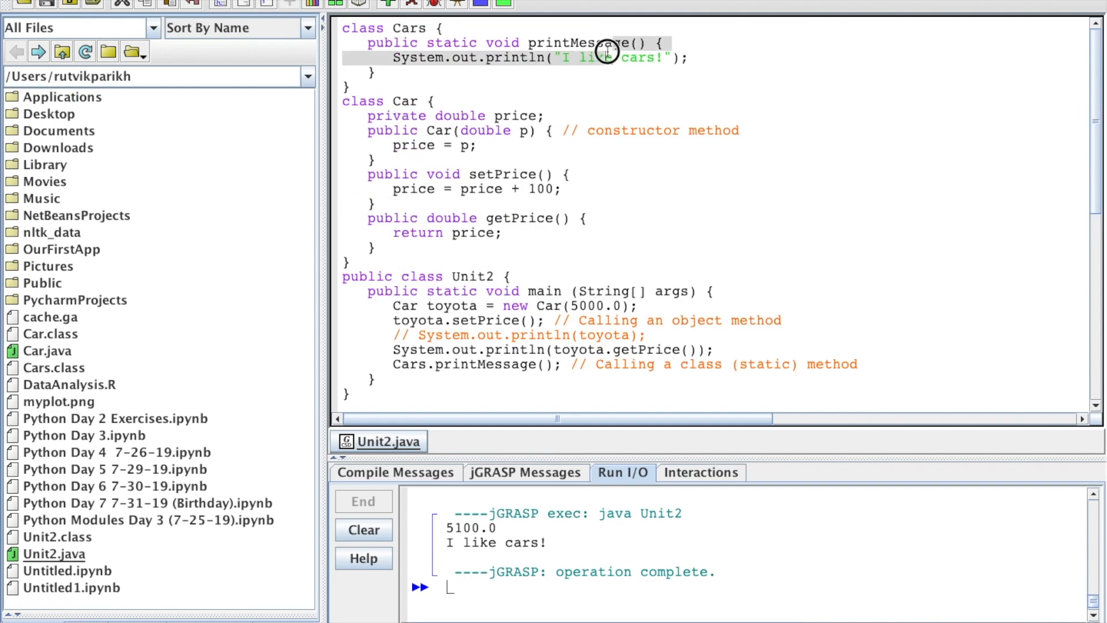
pyautogui.scroll(-3)
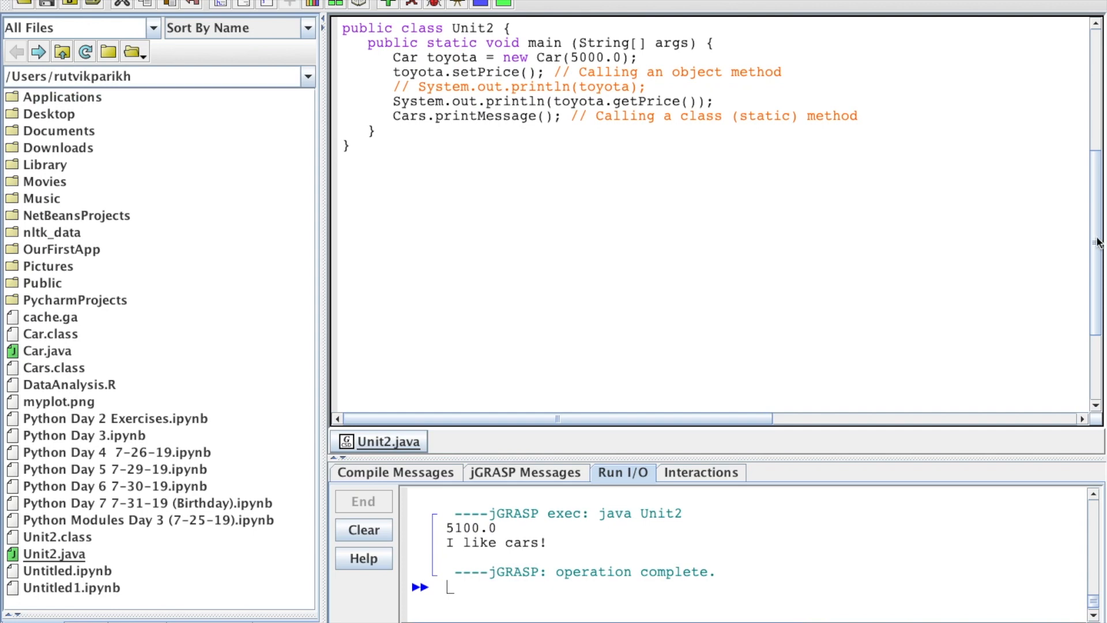
pyautogui.scroll(-3)
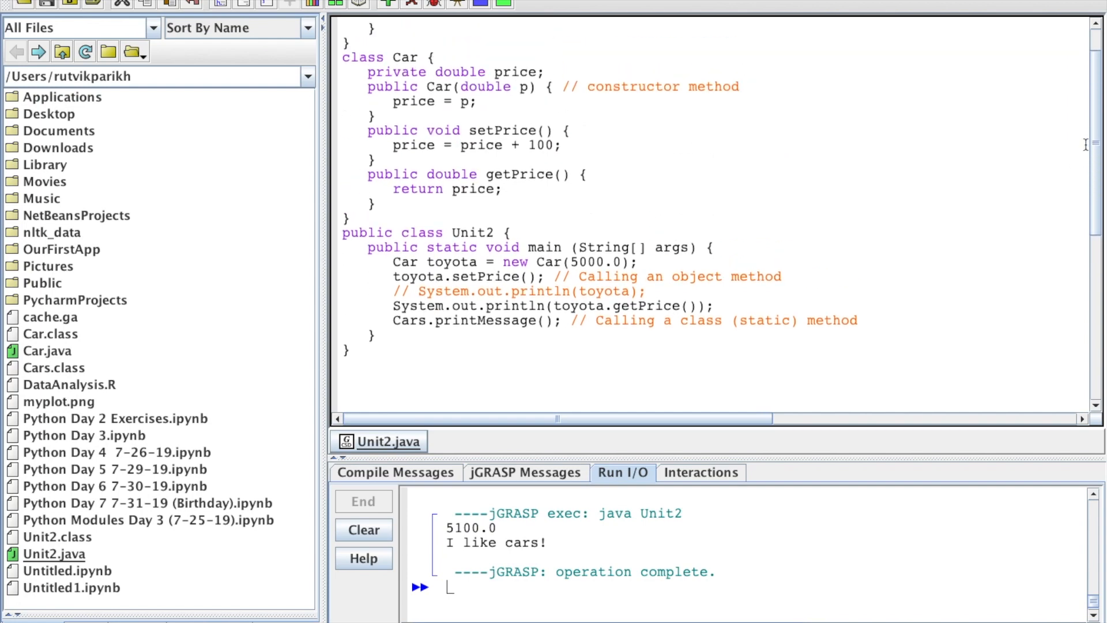
pyautogui.moveTo(747, 81)
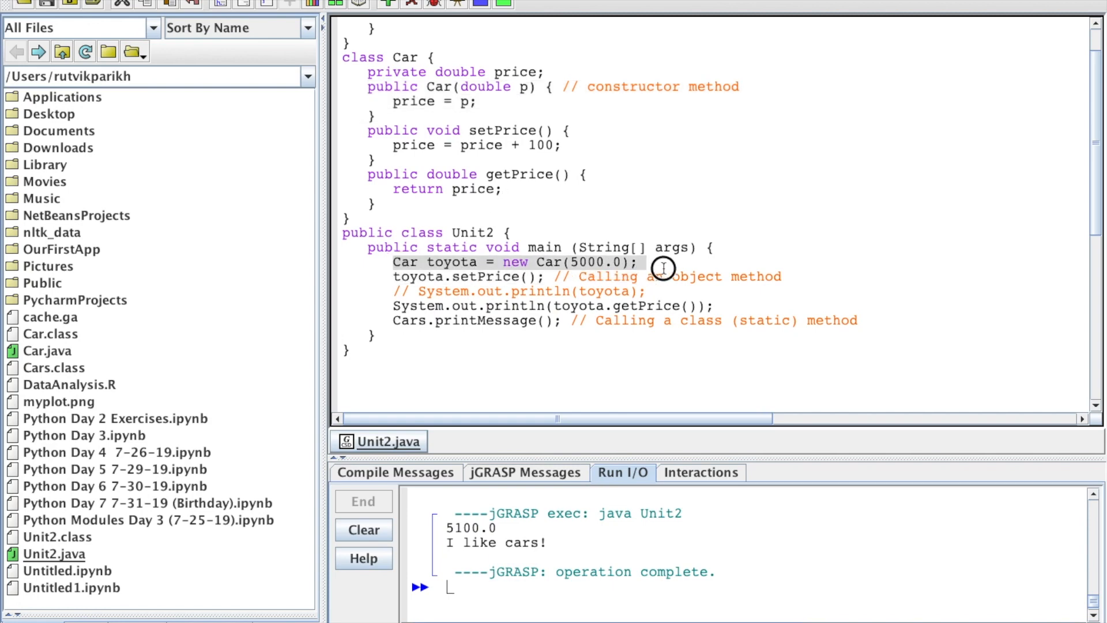
pyautogui.moveTo(665, 268)
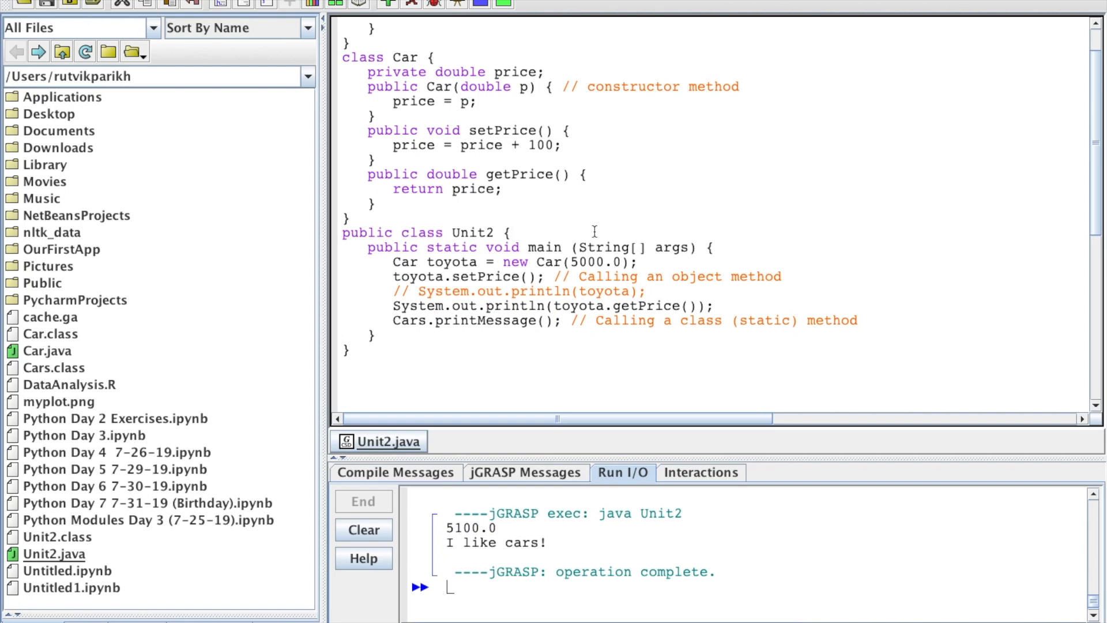
pyautogui.moveTo(495, 154)
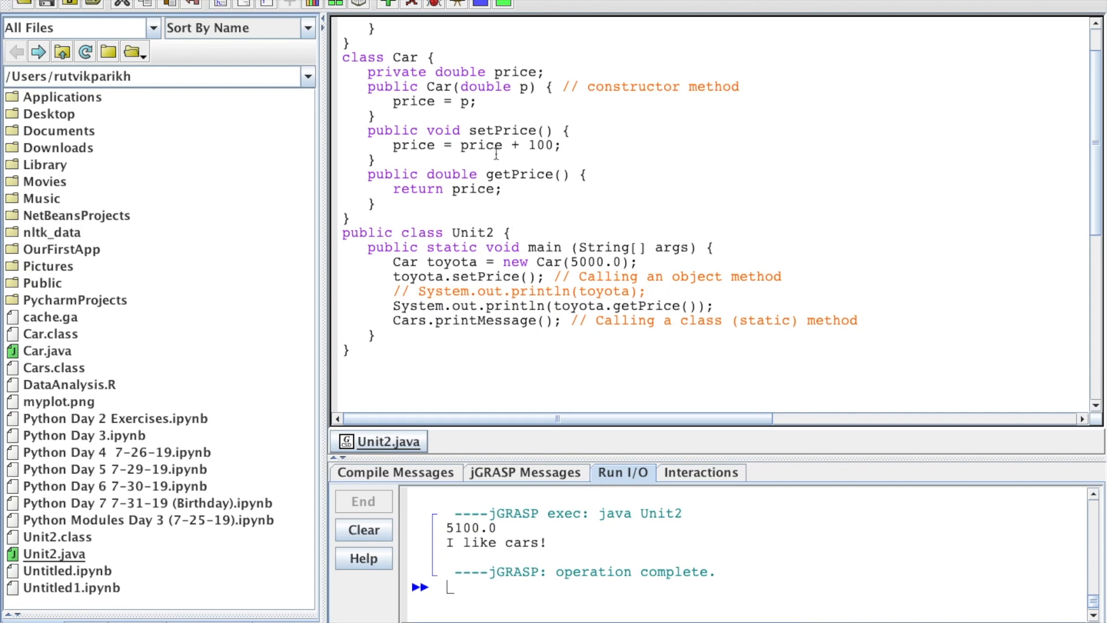
pyautogui.moveTo(416, 221)
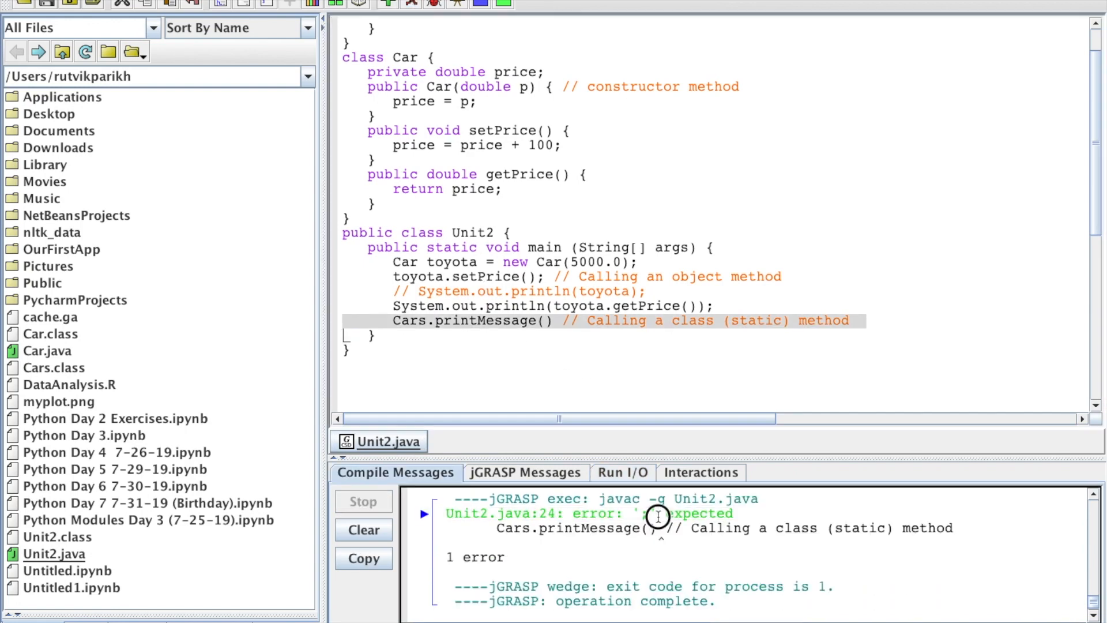
pyautogui.moveTo(625, 568)
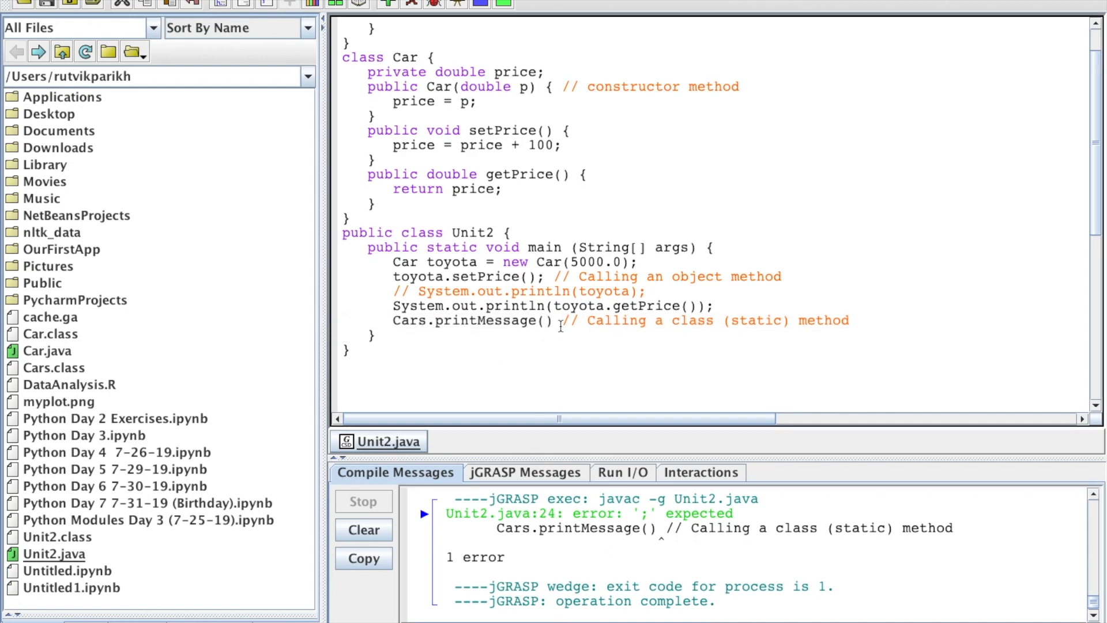
# Type the missing semicolon after Cars.printMessage()
pyautogui.write(';')
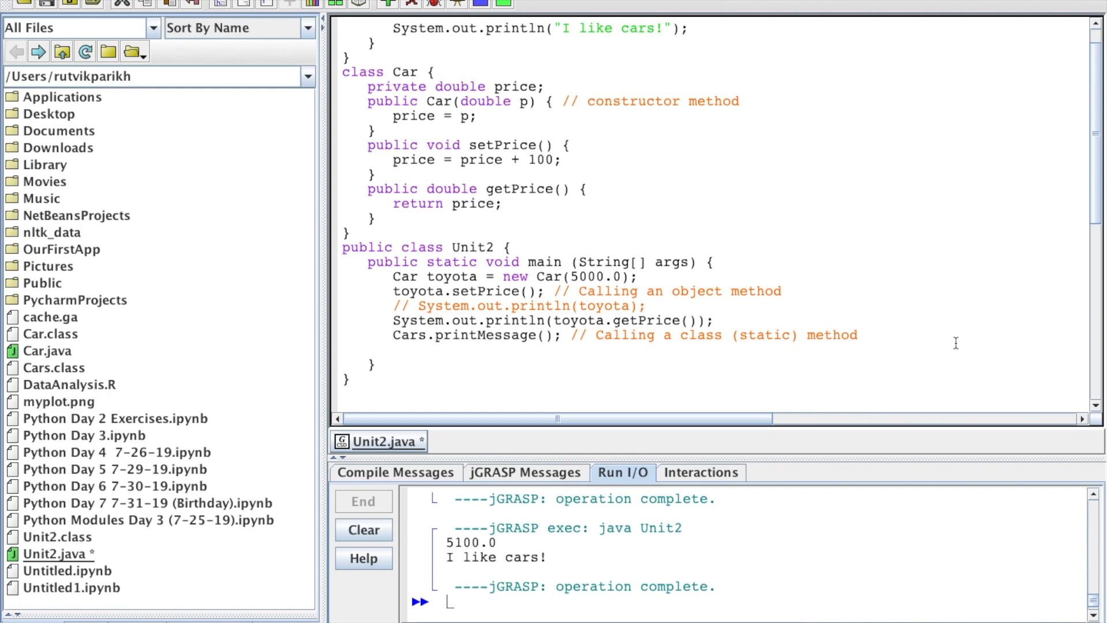
# Add Car bmw = null; and System.out.println(bmw.getPrice()); to main, then compile
pyautogui.write('Car')
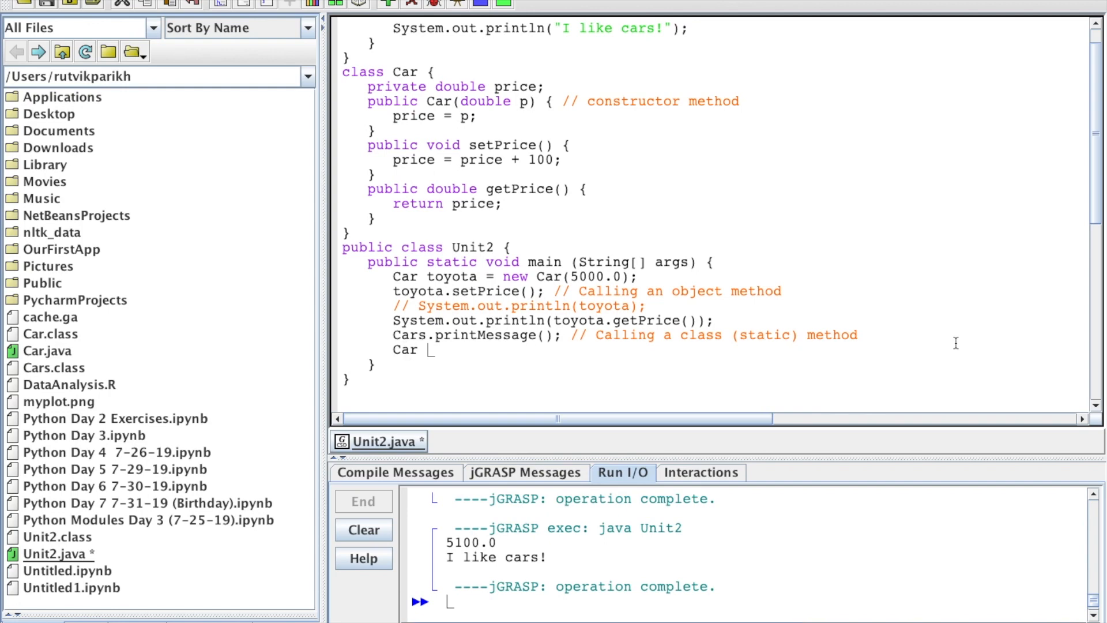
pyautogui.write('bmw=')
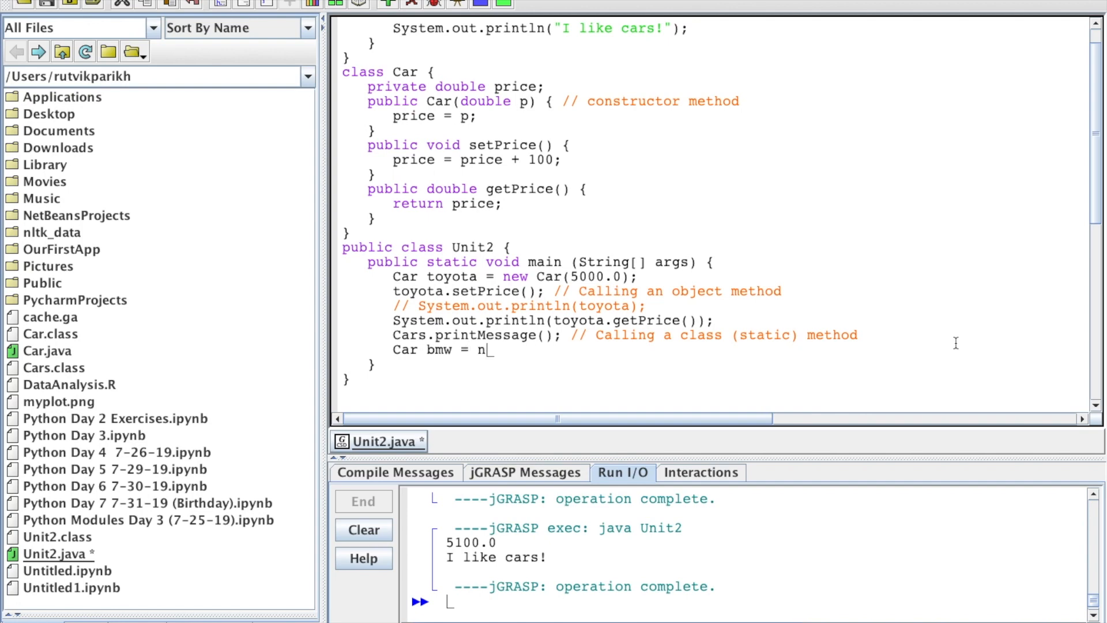
pyautogui.write('ull;')
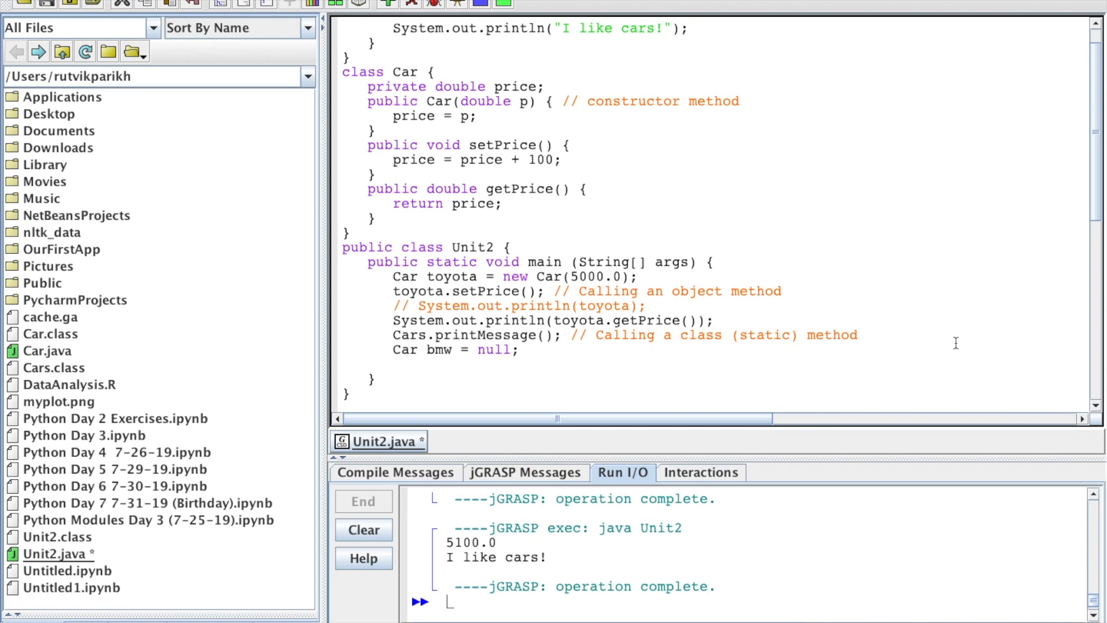
pyautogui.write('System.out.')
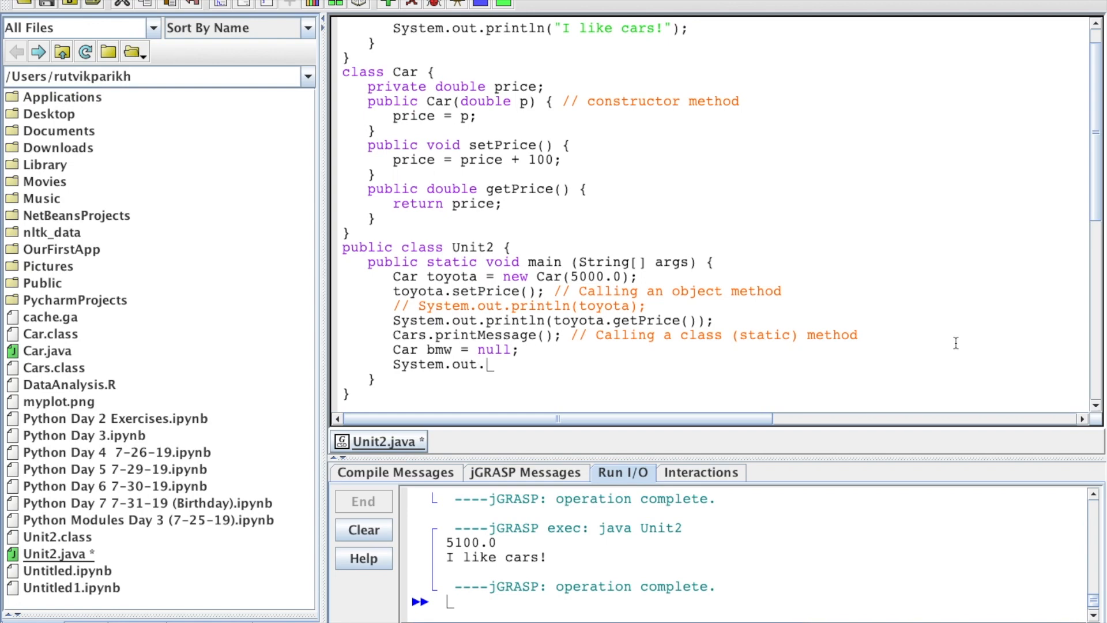
pyautogui.write('println(')
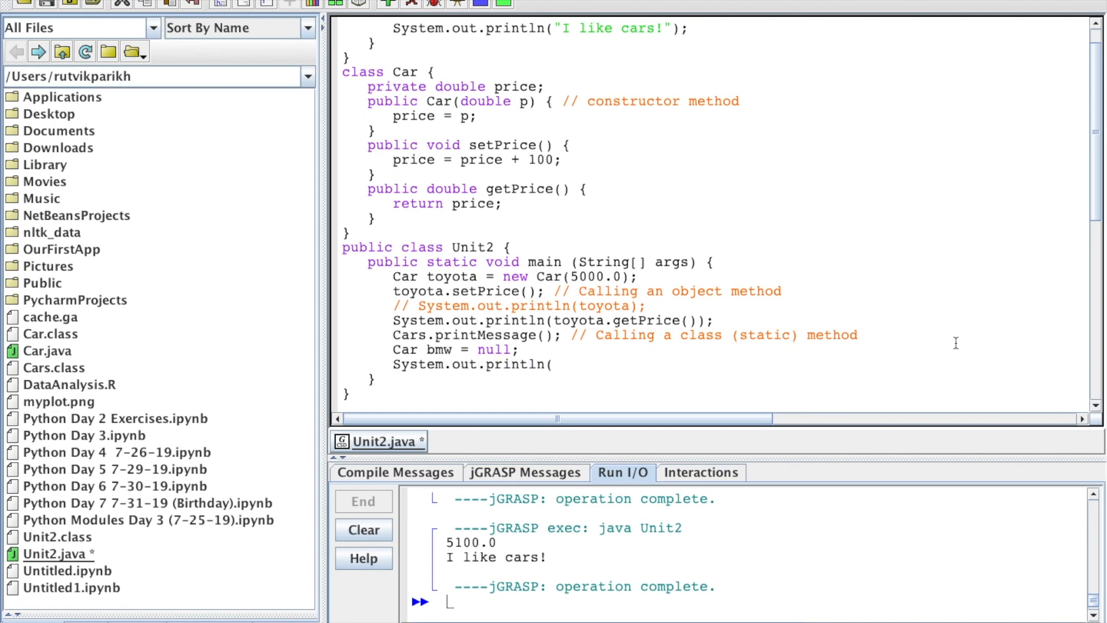
pyautogui.write('bmw.get')
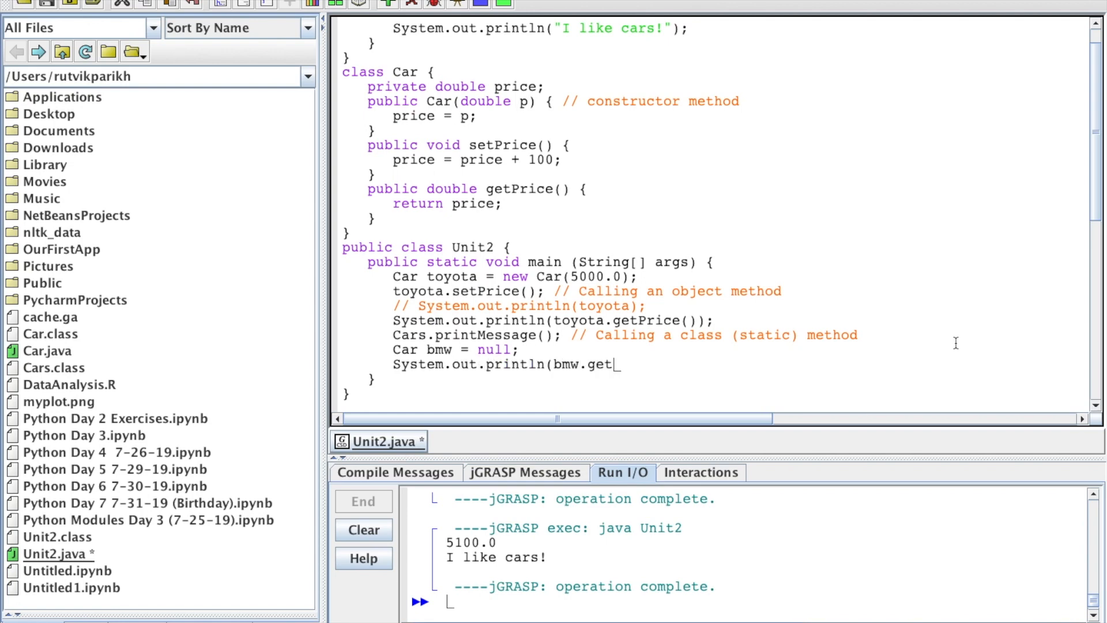
pyautogui.write('Price()')
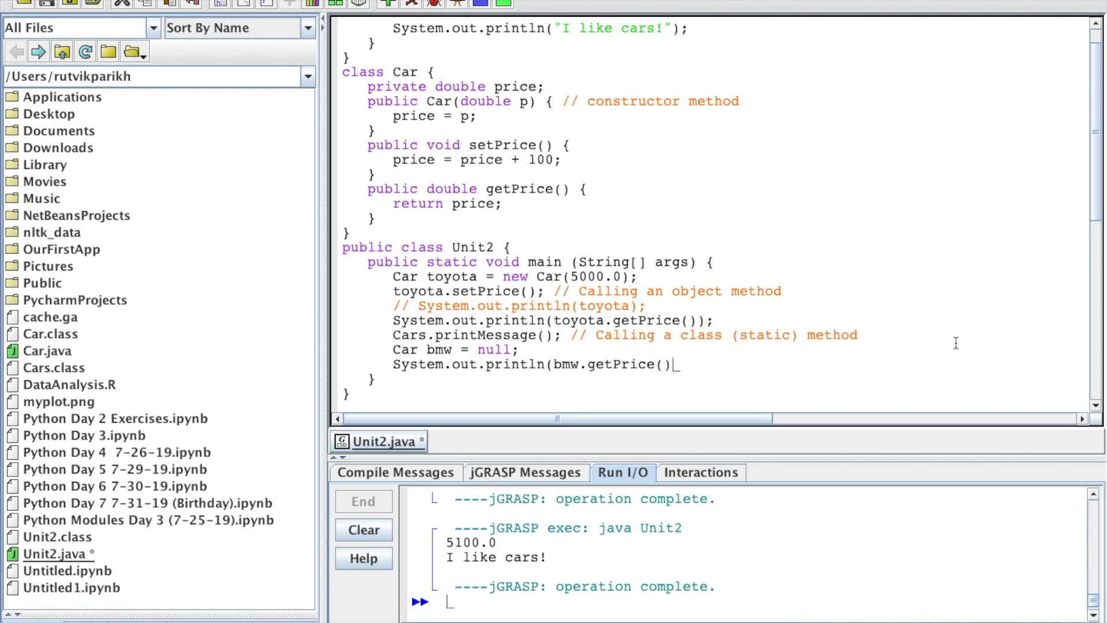
pyautogui.write(';')
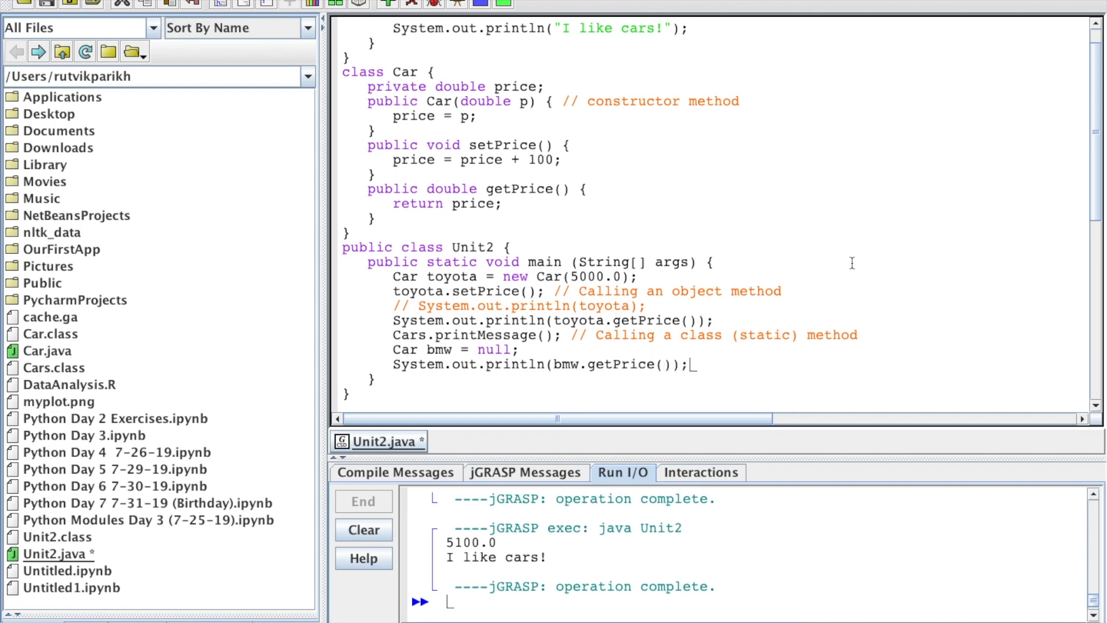
pyautogui.click(412, 4)
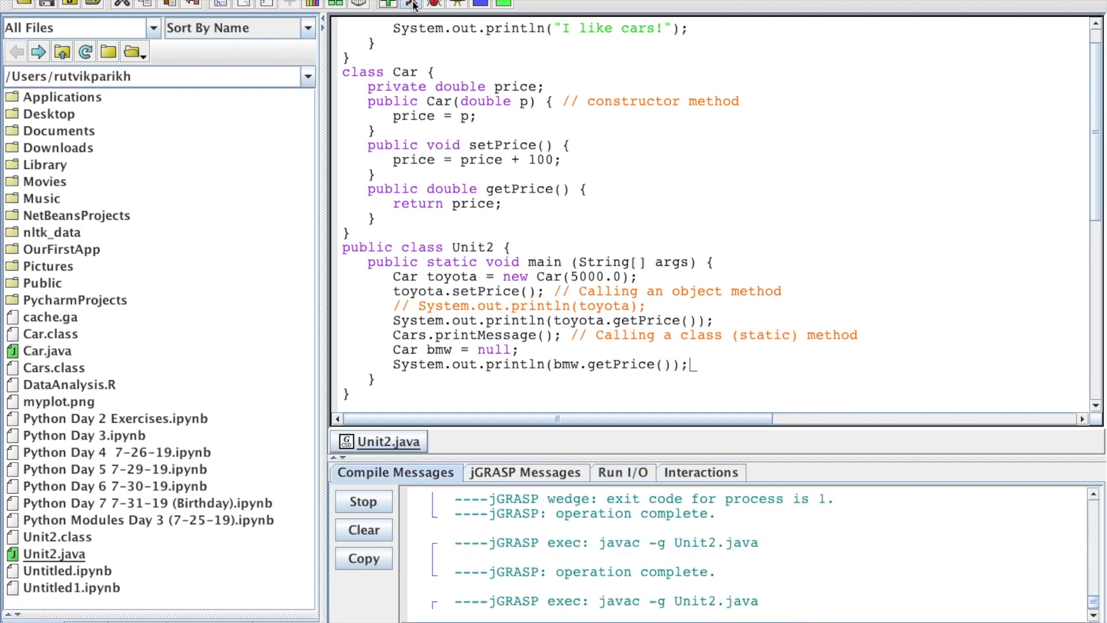
# Run Unit2 and jump from the NullPointerException to line 26
pyautogui.click(411, 4)
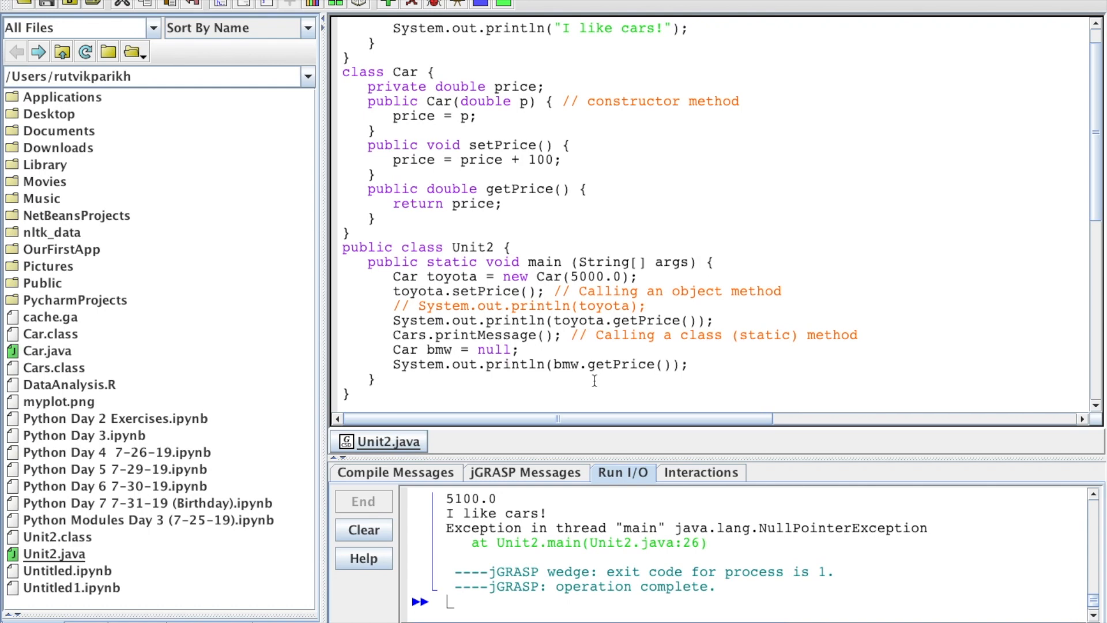
pyautogui.doubleClick(565, 364)
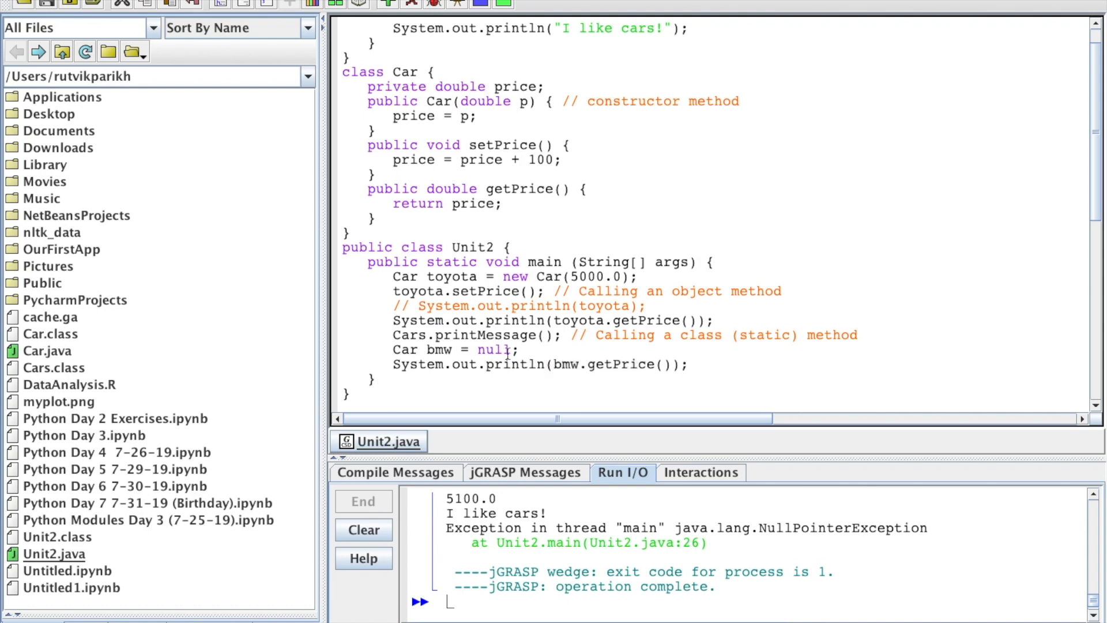
pyautogui.doubleClick(494, 350)
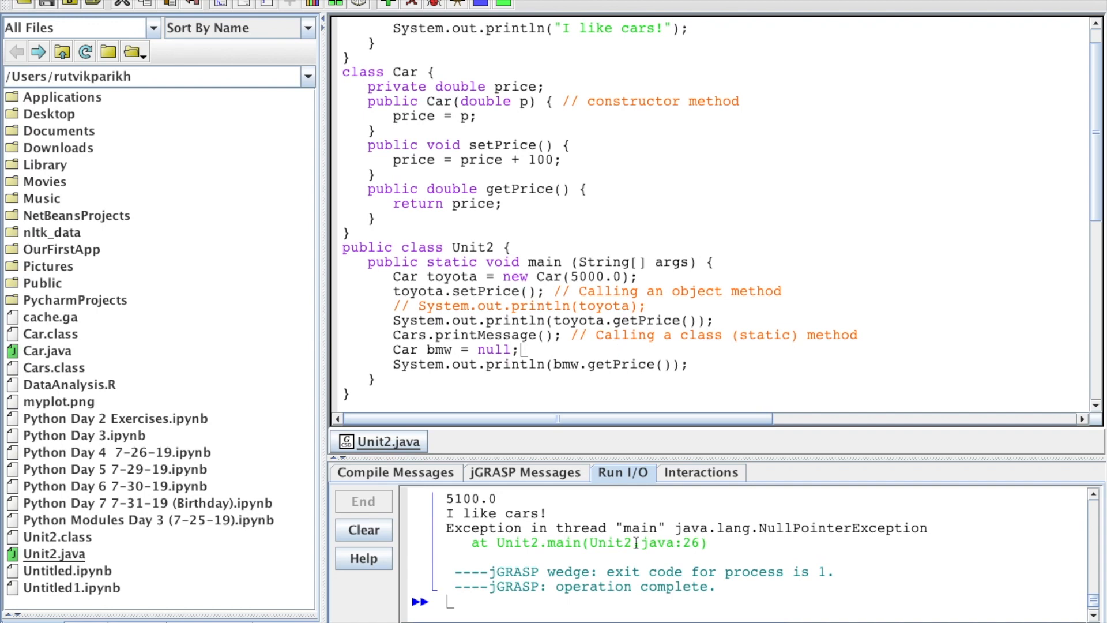
pyautogui.doubleClick(799, 528)
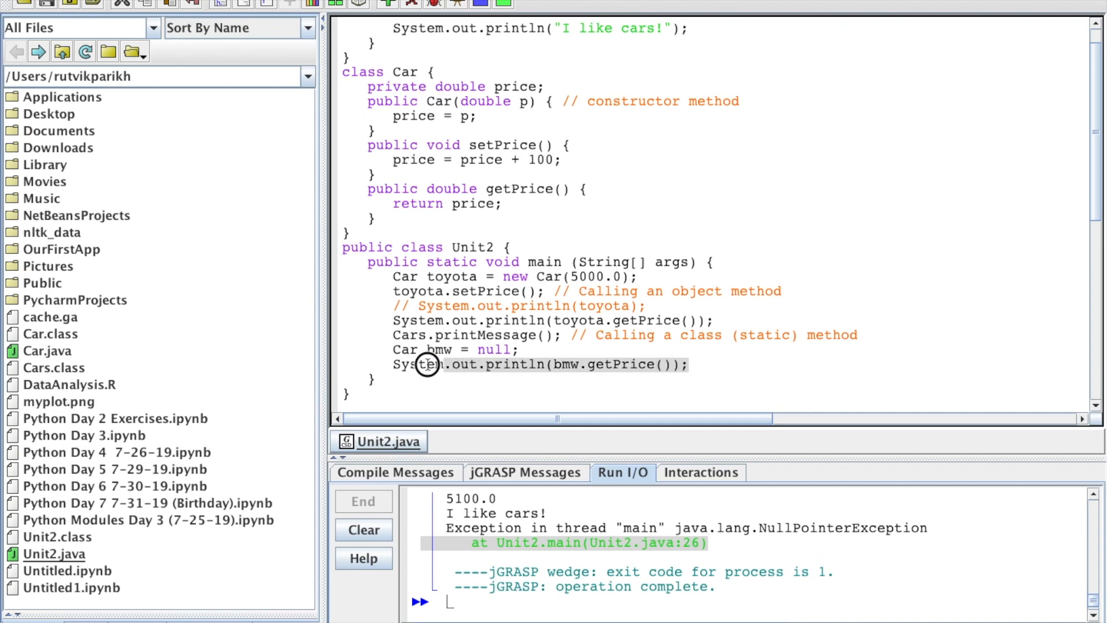
# Delete the selected Car bmw = null and bmw.getPrice() lines from main
pyautogui.press('Delete')
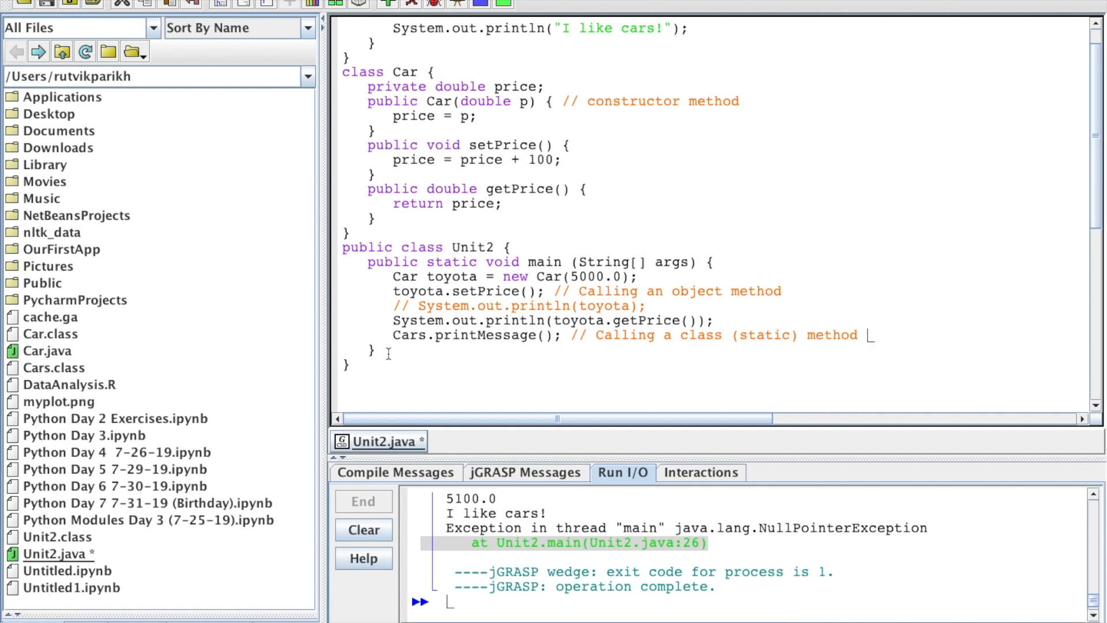
pyautogui.moveTo(447, 292)
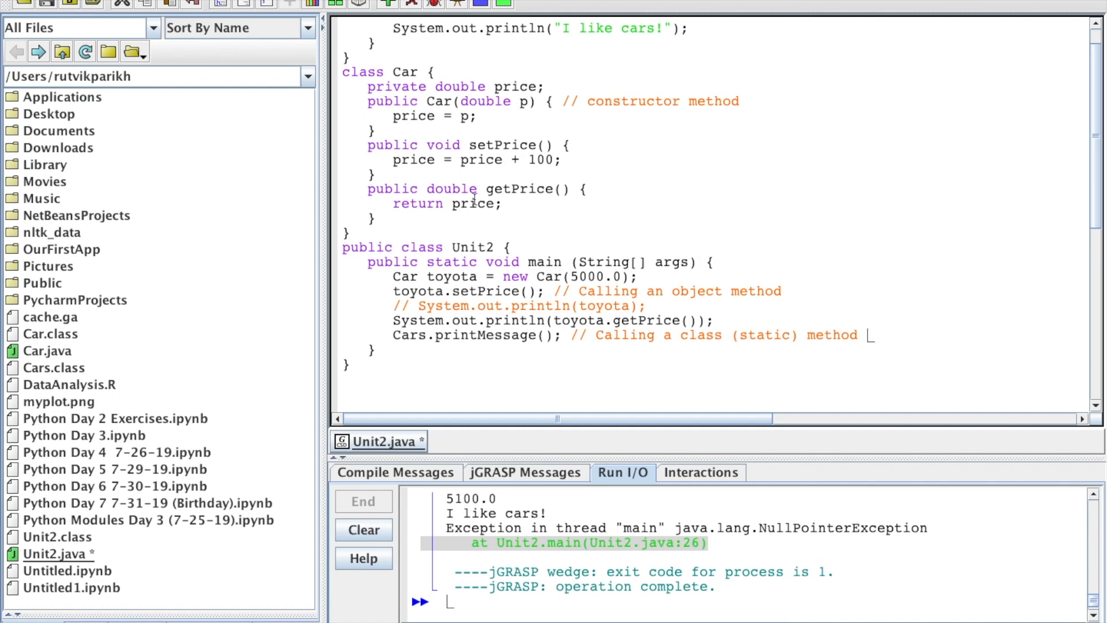
pyautogui.moveTo(496, 131)
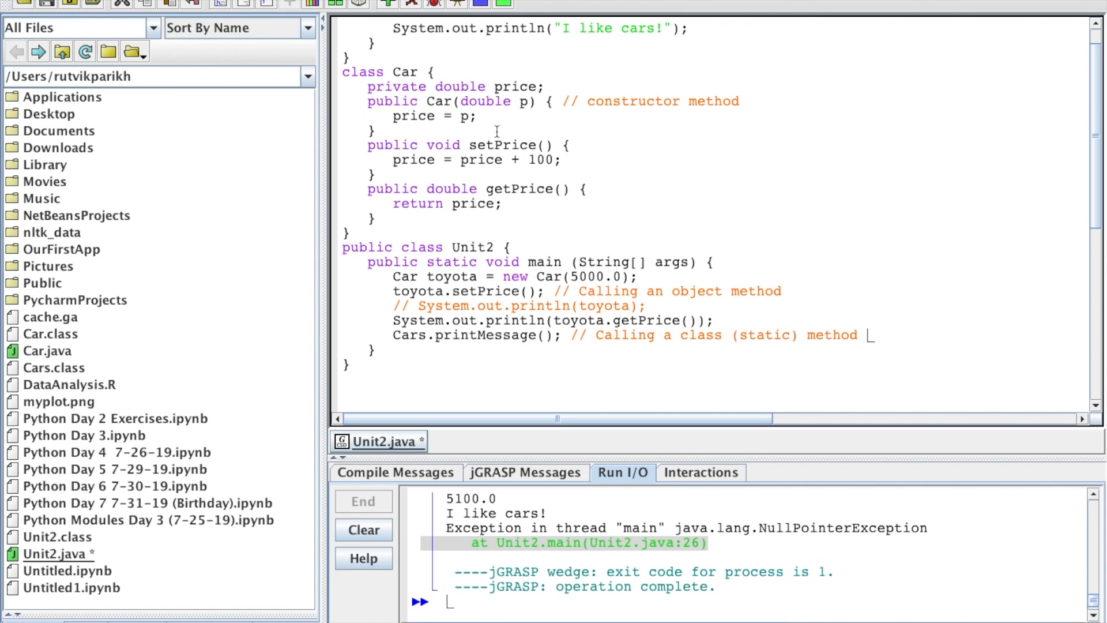